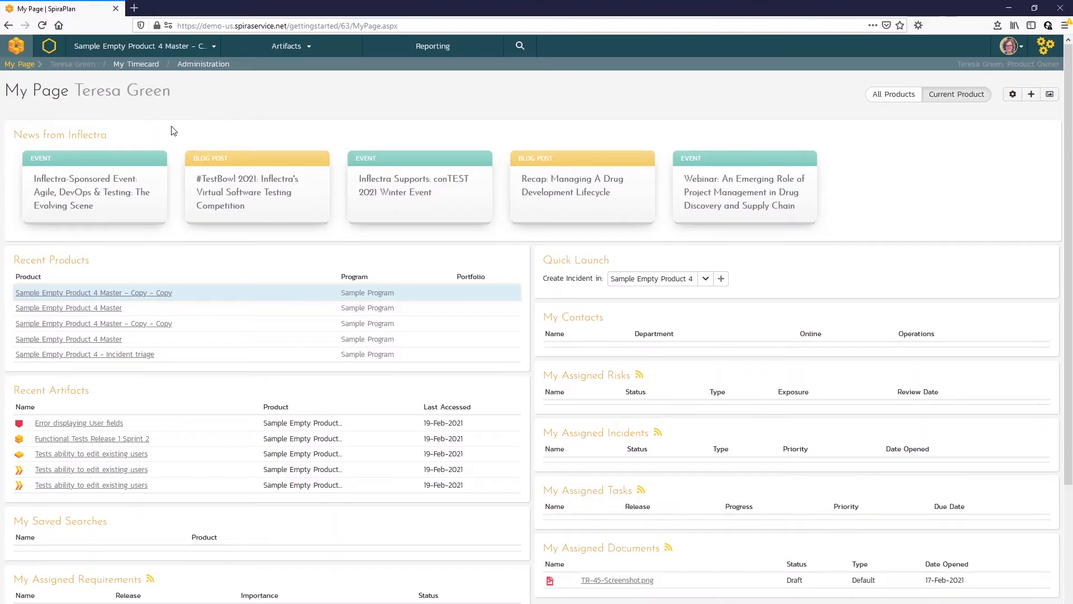
pyautogui.moveTo(286, 46)
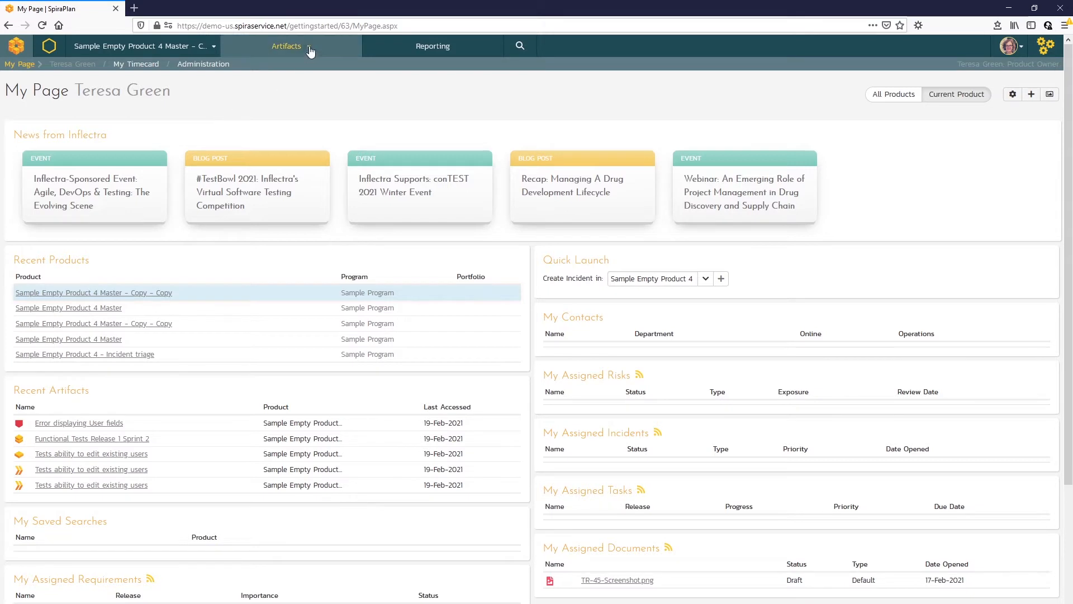
# Open the sample product's Incidents list in a new browser tab and switch to it
pyautogui.rightClick(261, 265)
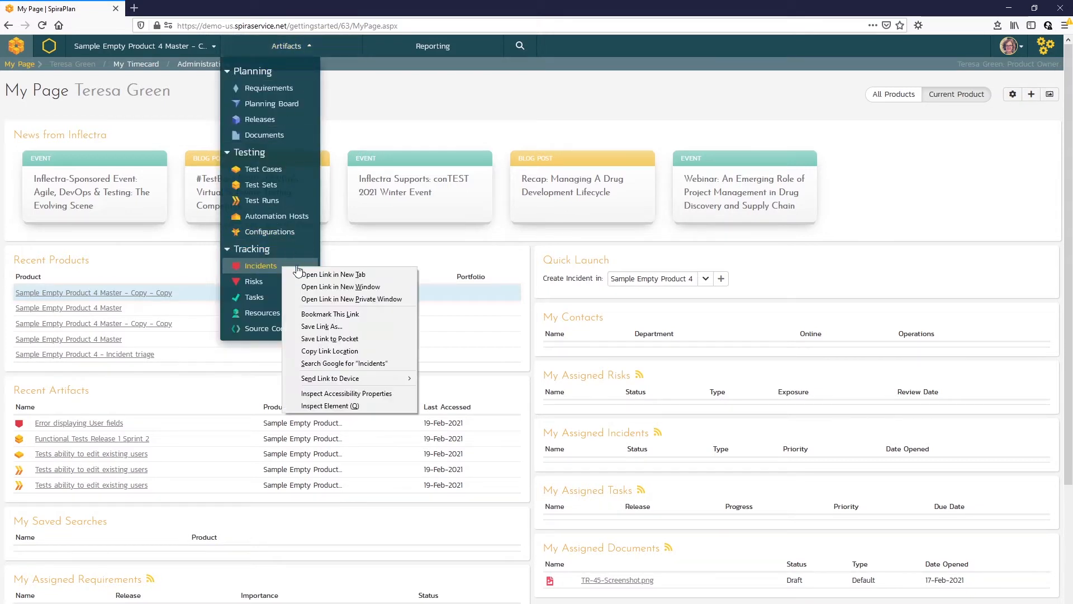
pyautogui.click(333, 274)
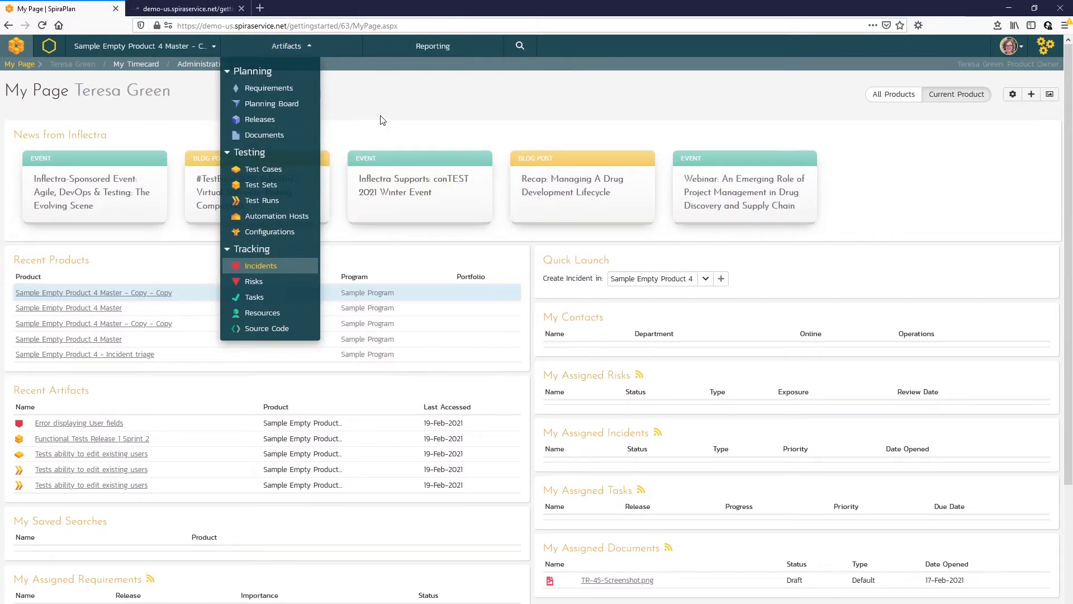
pyautogui.click(261, 266)
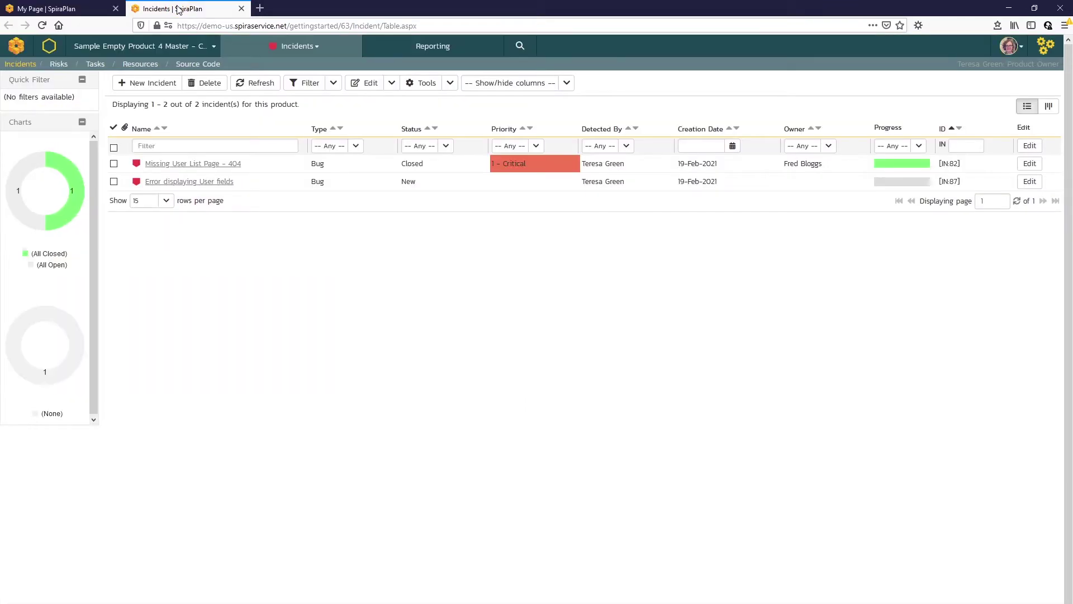
pyautogui.moveTo(259, 248)
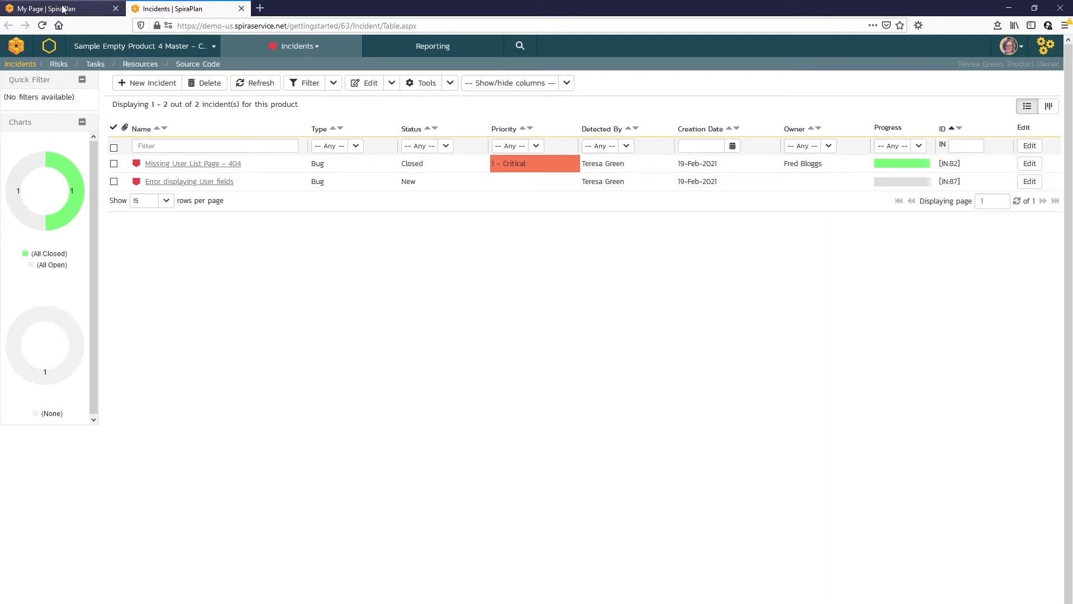
# Switch back to the My Page dashboard tab
pyautogui.click(55, 8)
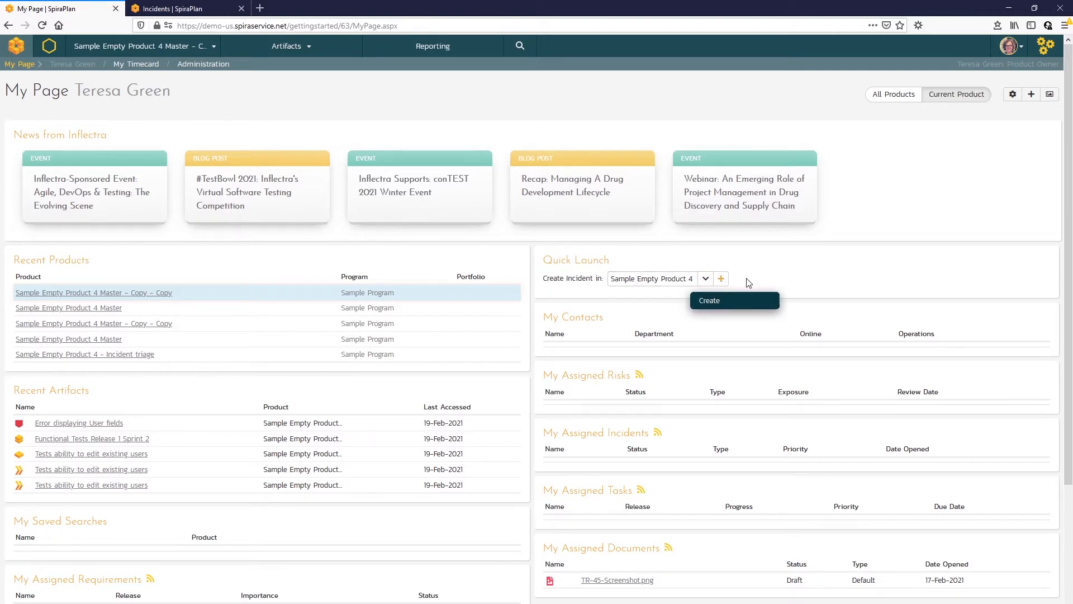
pyautogui.moveTo(804, 271)
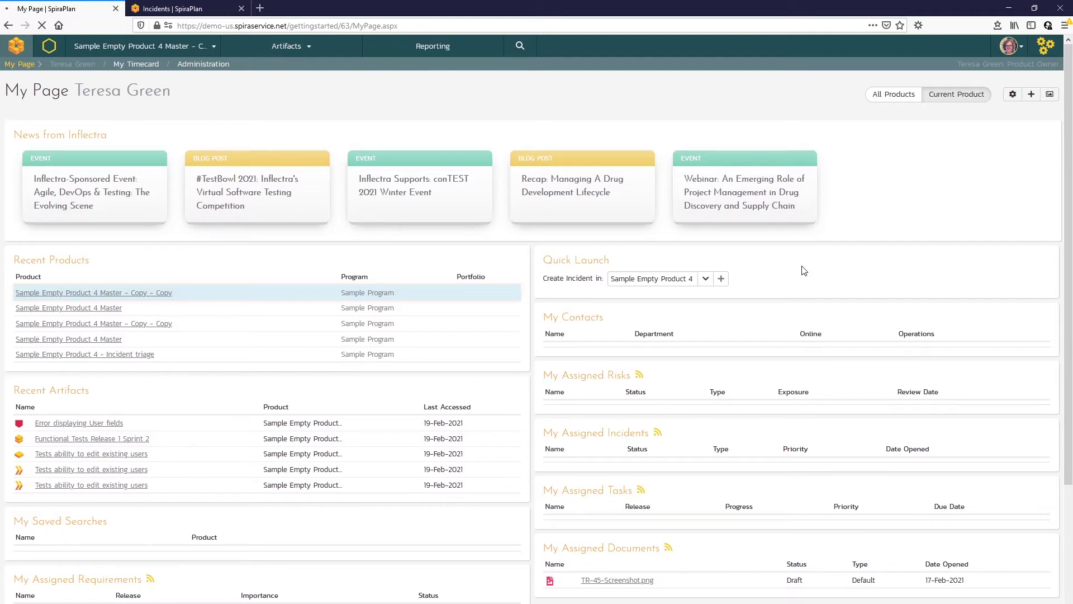
# Start a quick-launch Enhancement incident named 'Add 2 factor auth'
pyautogui.click(720, 279)
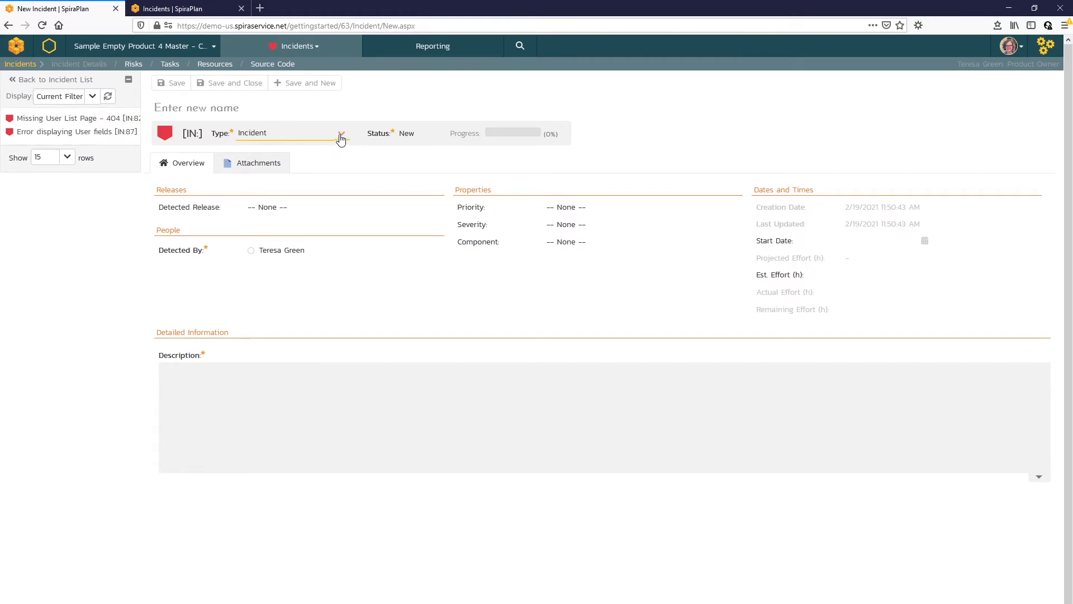
pyautogui.click(341, 133)
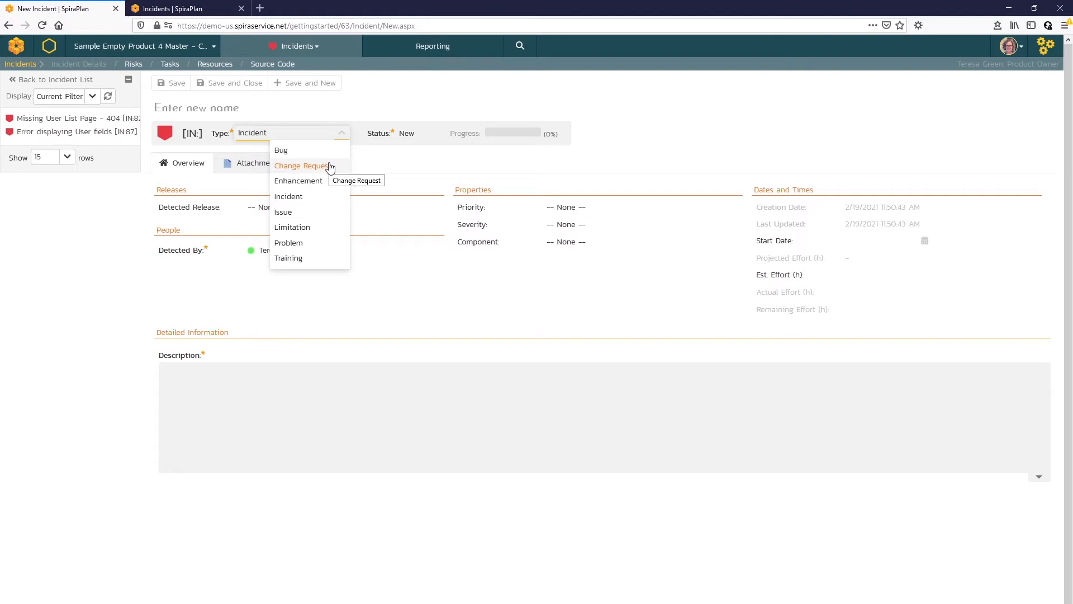
pyautogui.moveTo(315, 183)
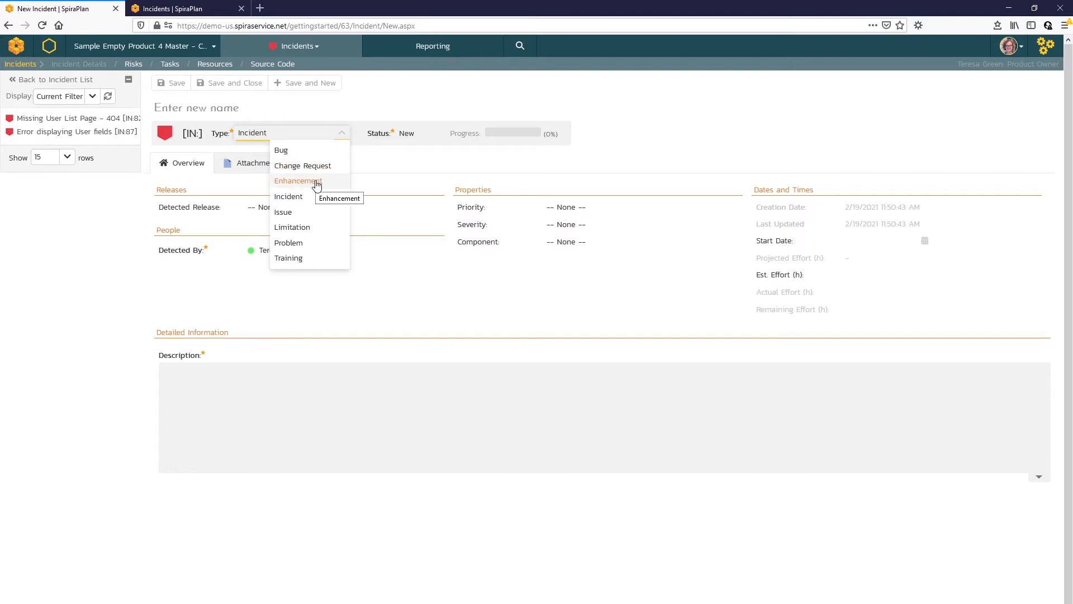
pyautogui.click(297, 180)
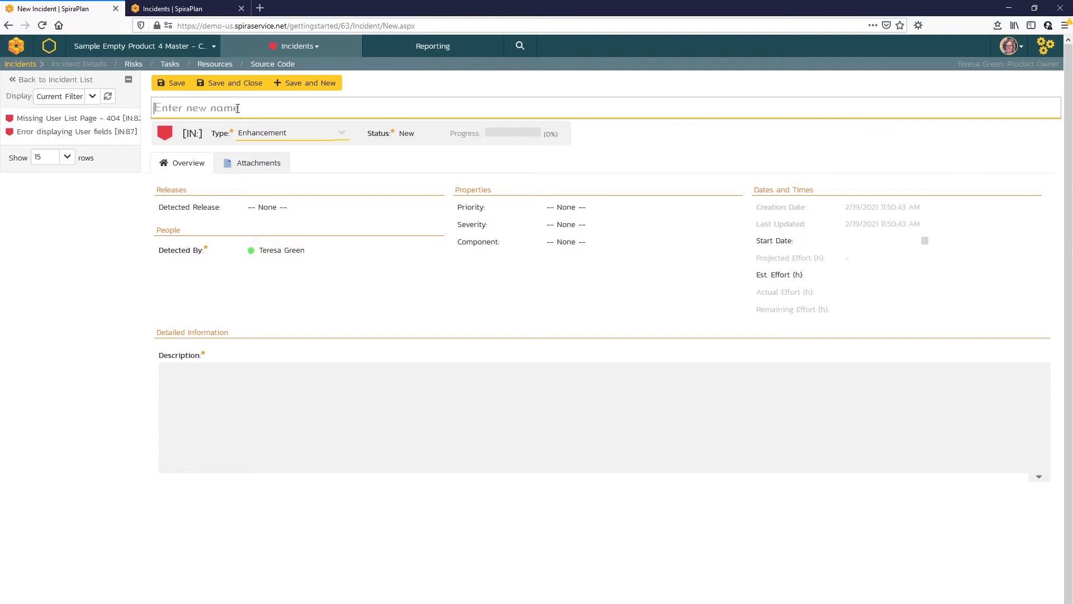
pyautogui.write('Add 2')
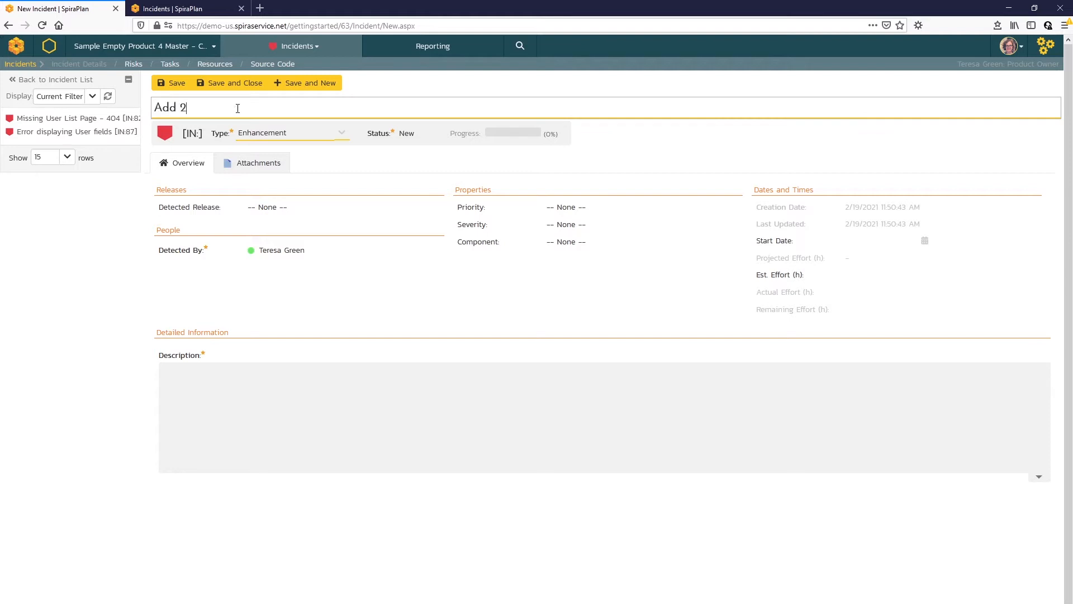
pyautogui.write('factor')
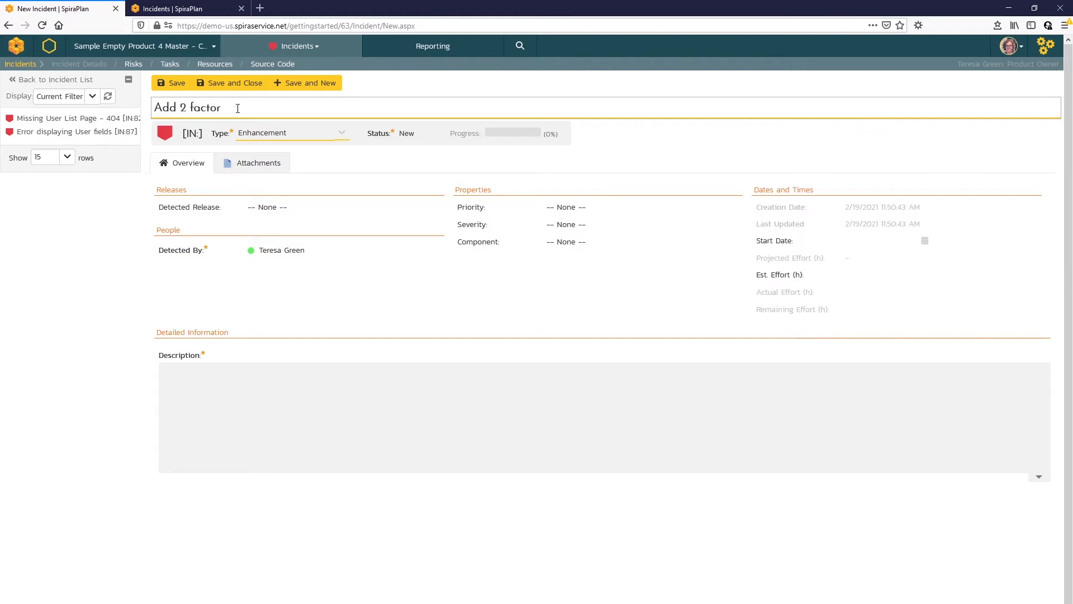
pyautogui.write('auth')
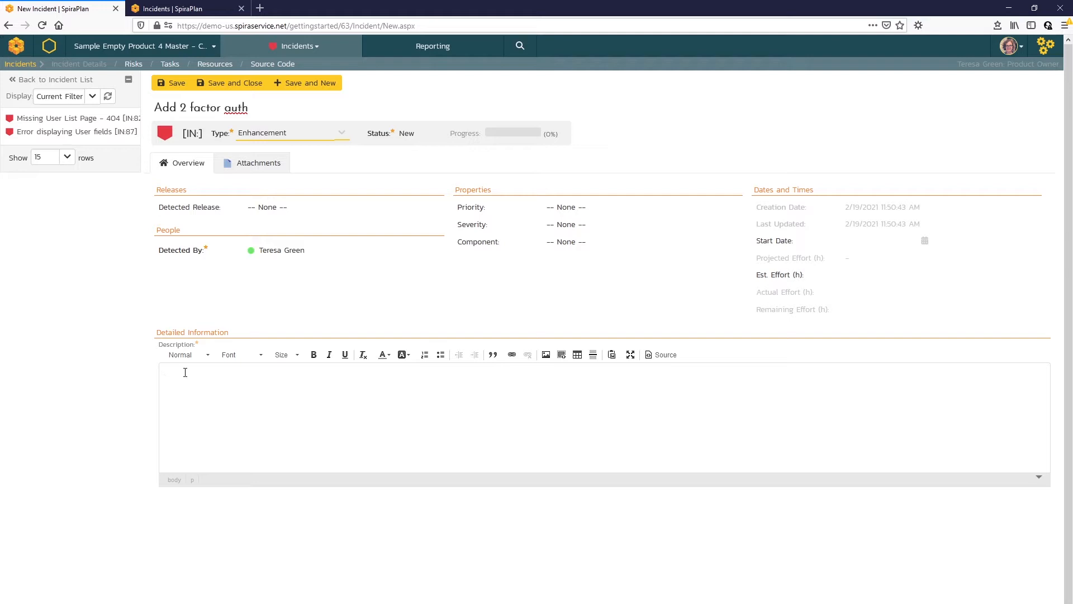
# Describe it as 'it would be nice to have 2 factor auth', save, and return to the list
pyautogui.write('it would be')
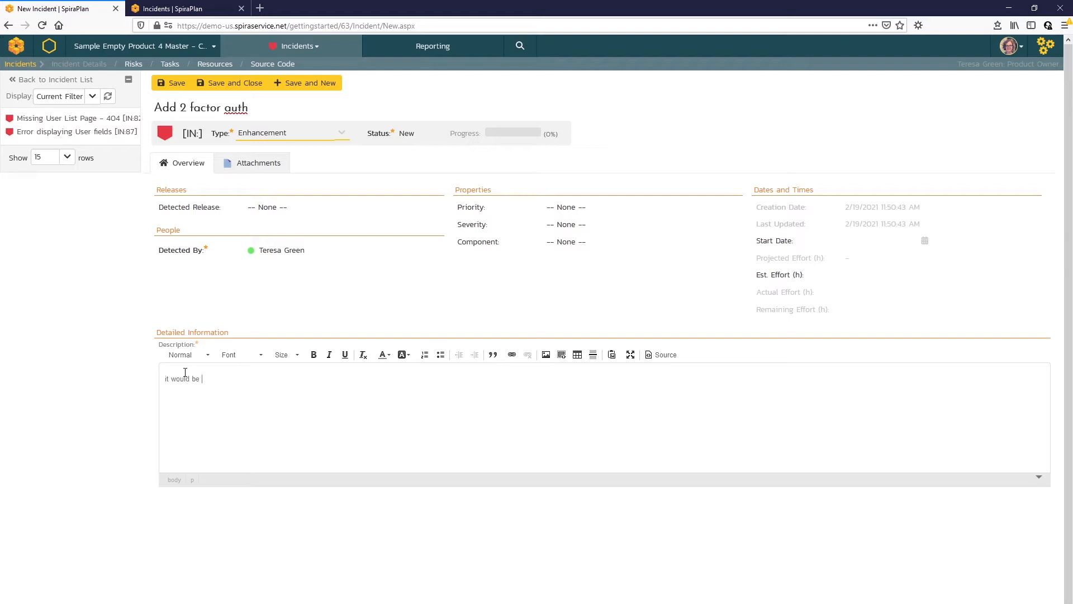
pyautogui.write('nice to')
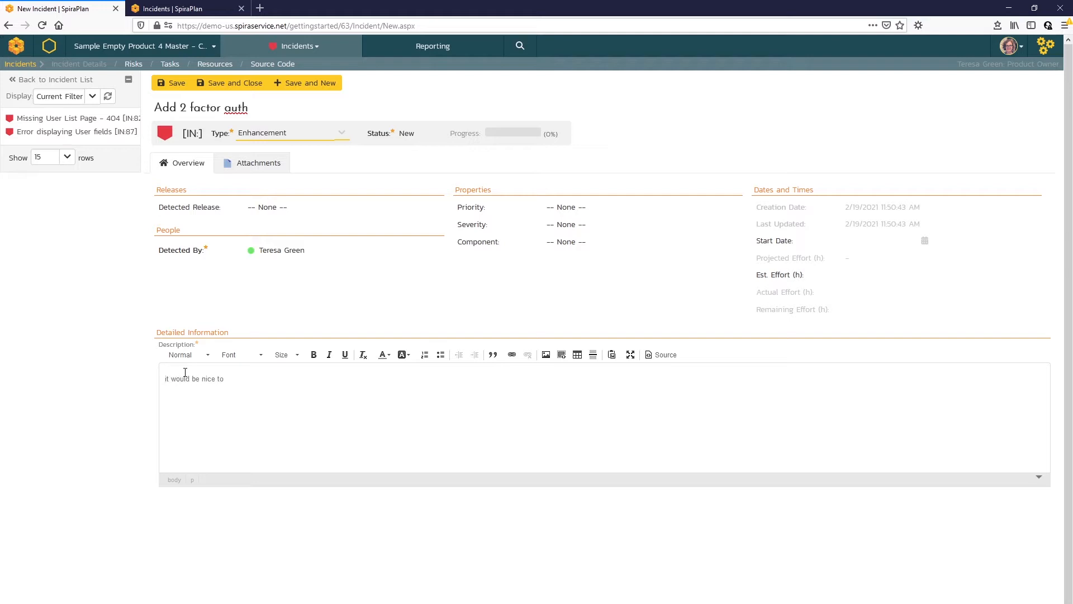
pyautogui.write('have 2 factor auth')
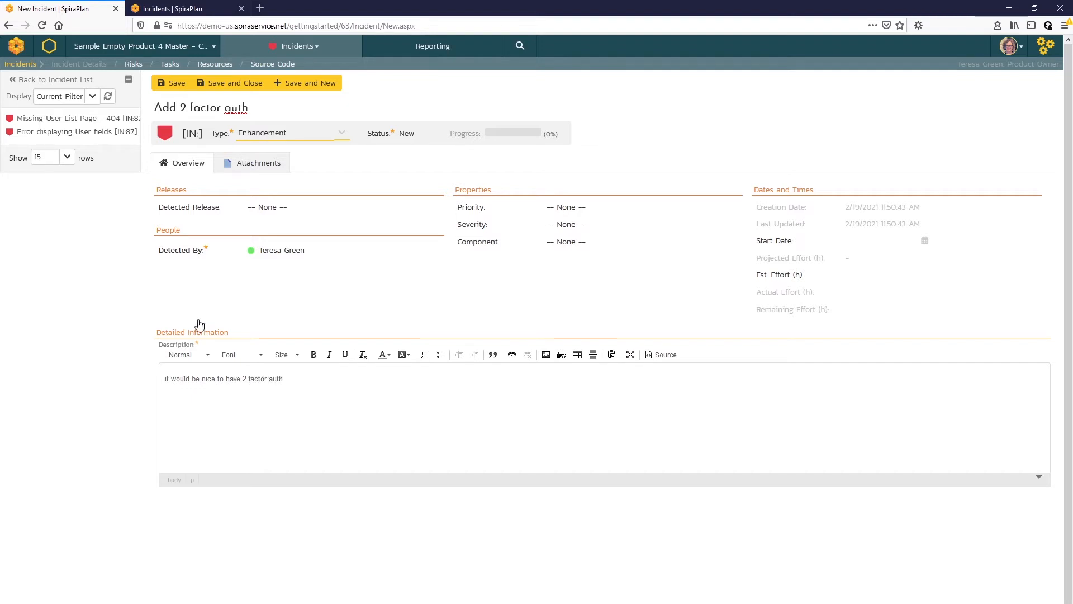
pyautogui.click(172, 82)
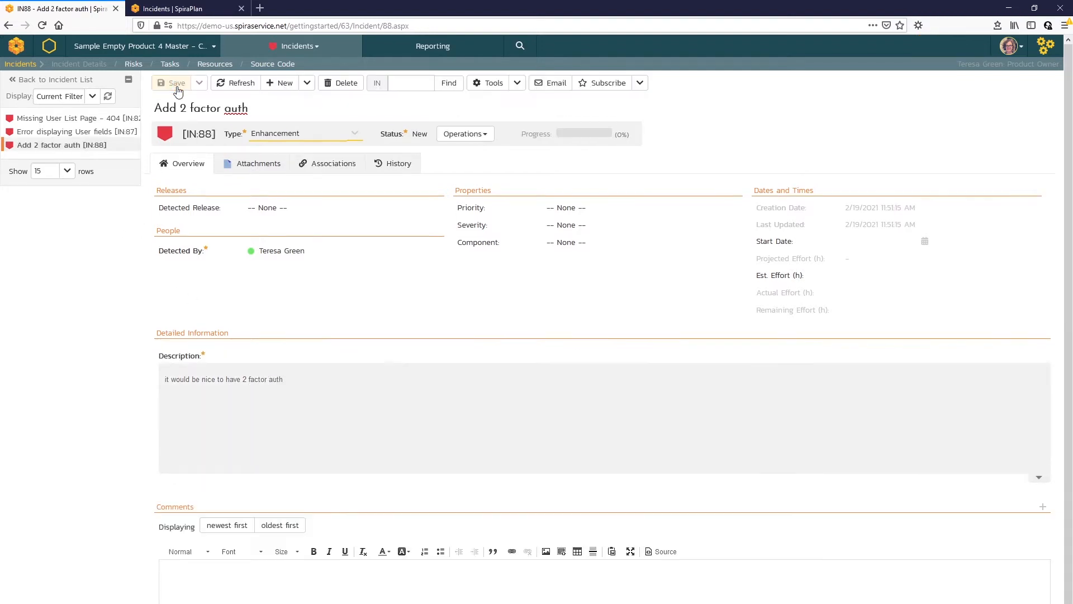
pyautogui.click(176, 83)
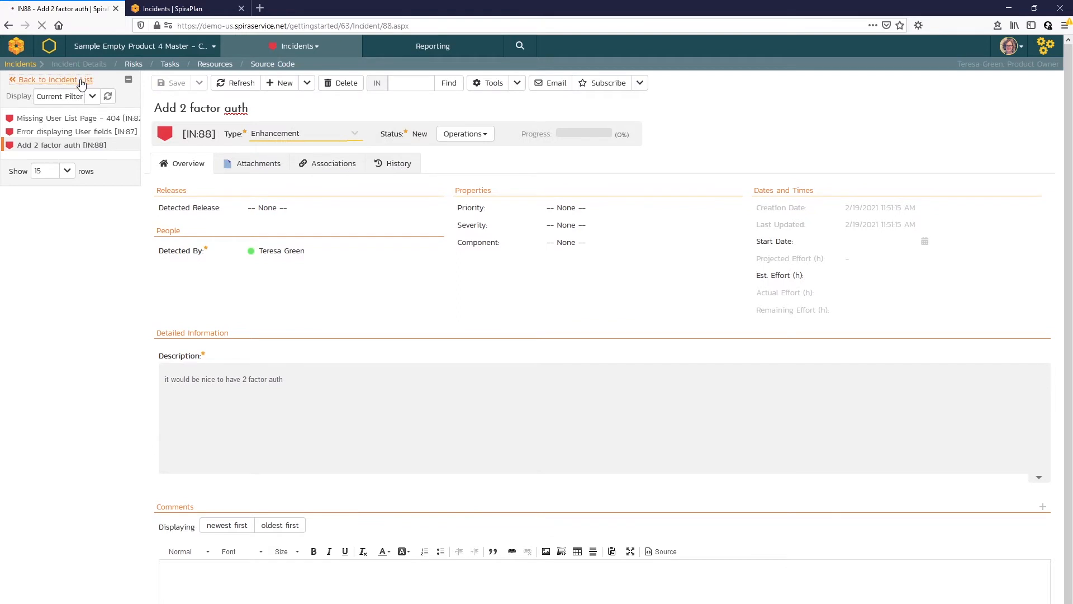
# Bulk-edit the list to give IN:87 2 - High and IN:88 3 - Medium priority
pyautogui.click(54, 80)
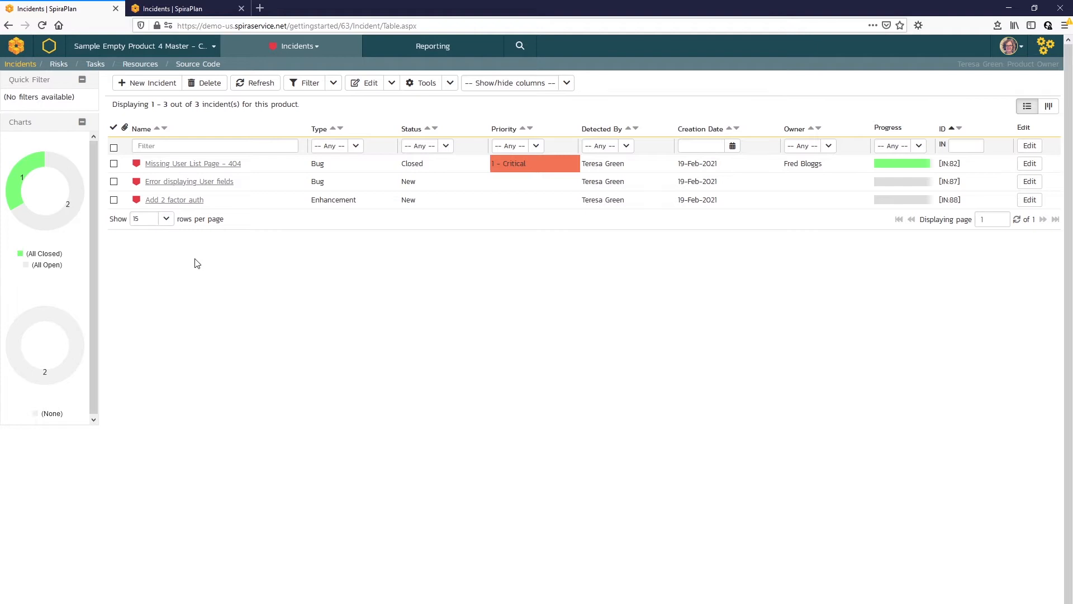
pyautogui.moveTo(537, 199)
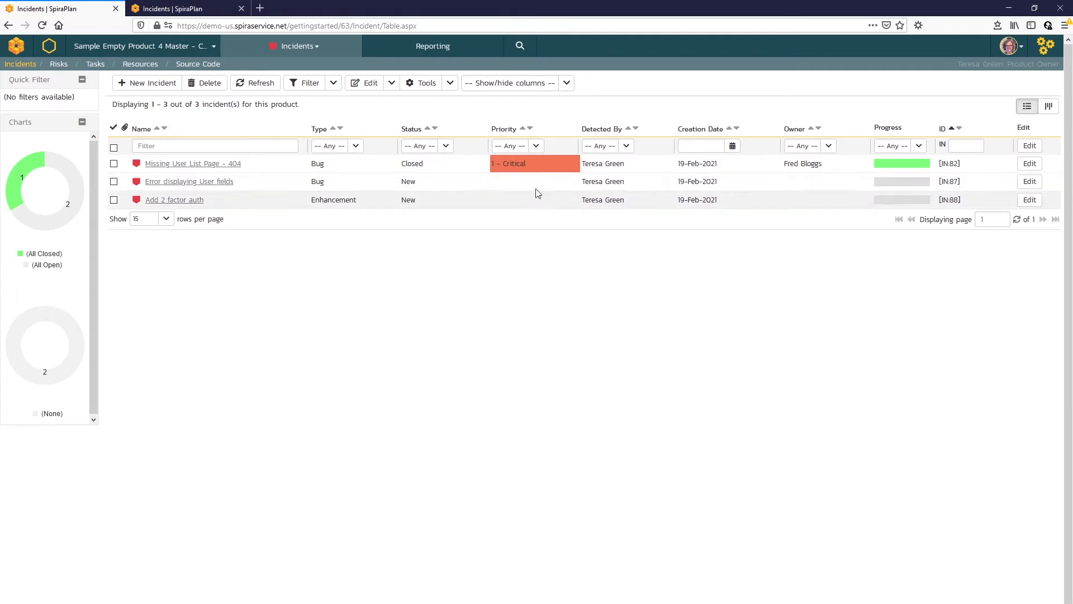
pyautogui.click(114, 181)
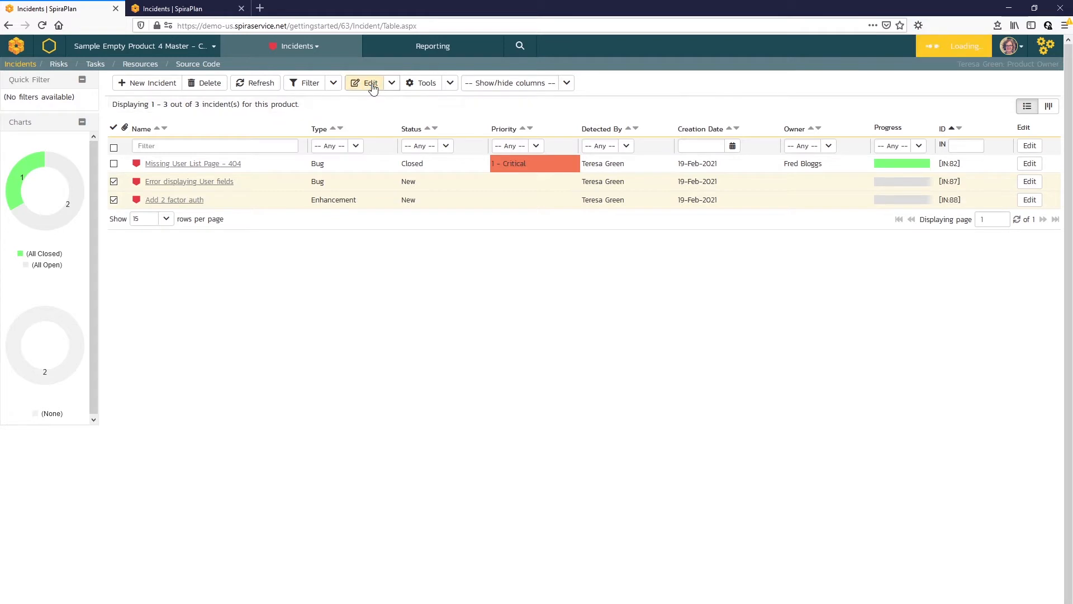
pyautogui.click(370, 83)
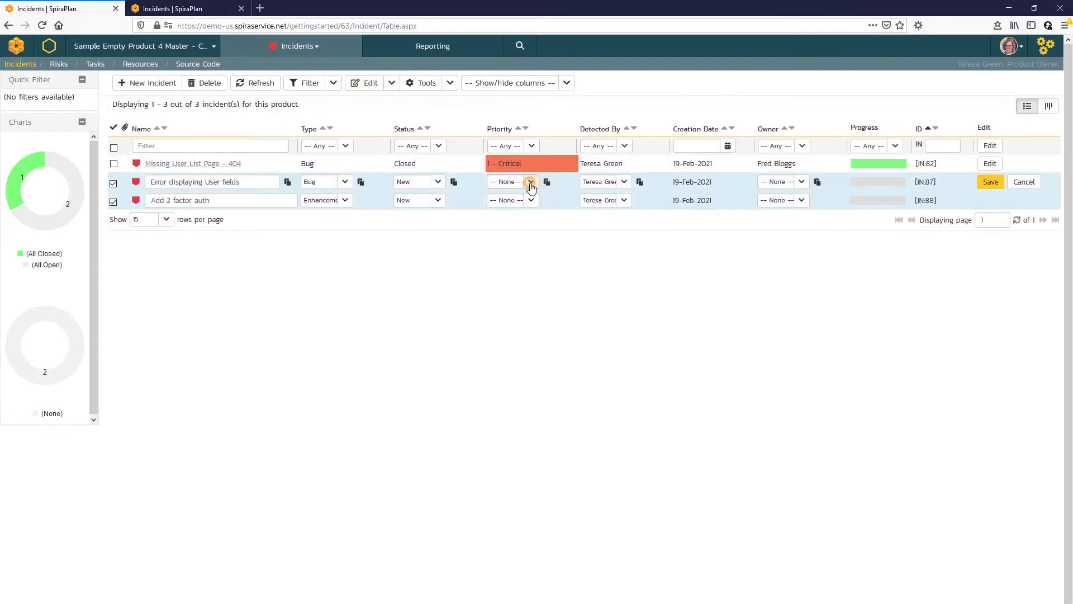
pyautogui.click(512, 182)
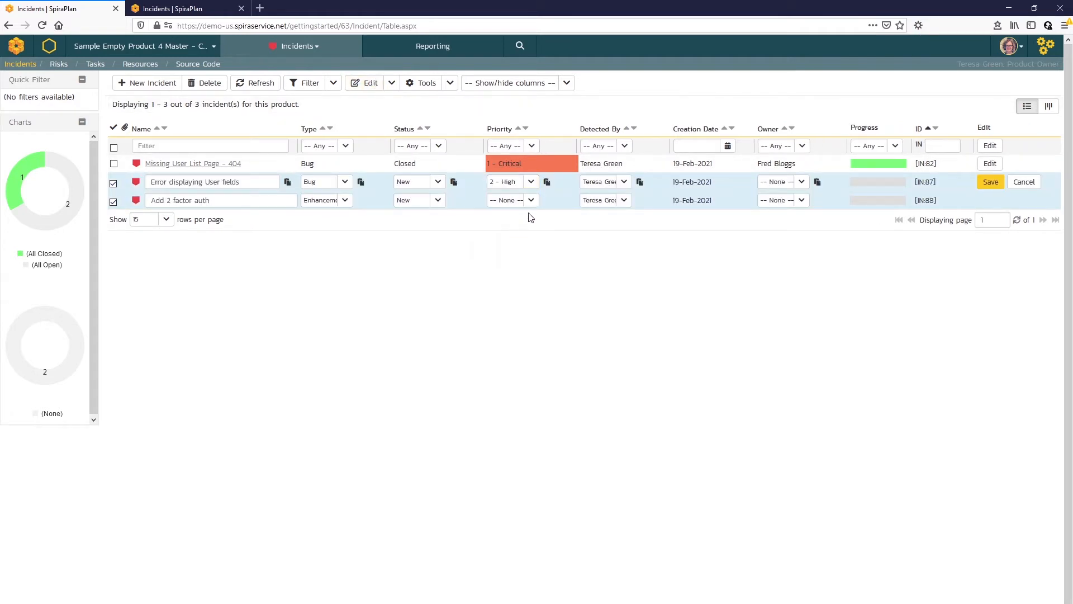
pyautogui.click(506, 200)
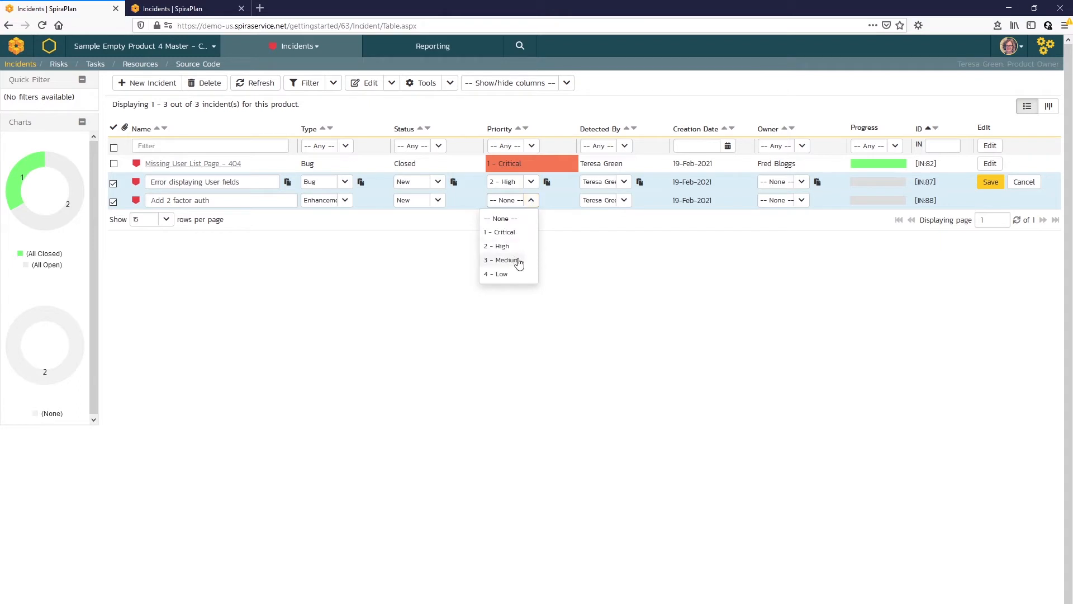
pyautogui.click(501, 260)
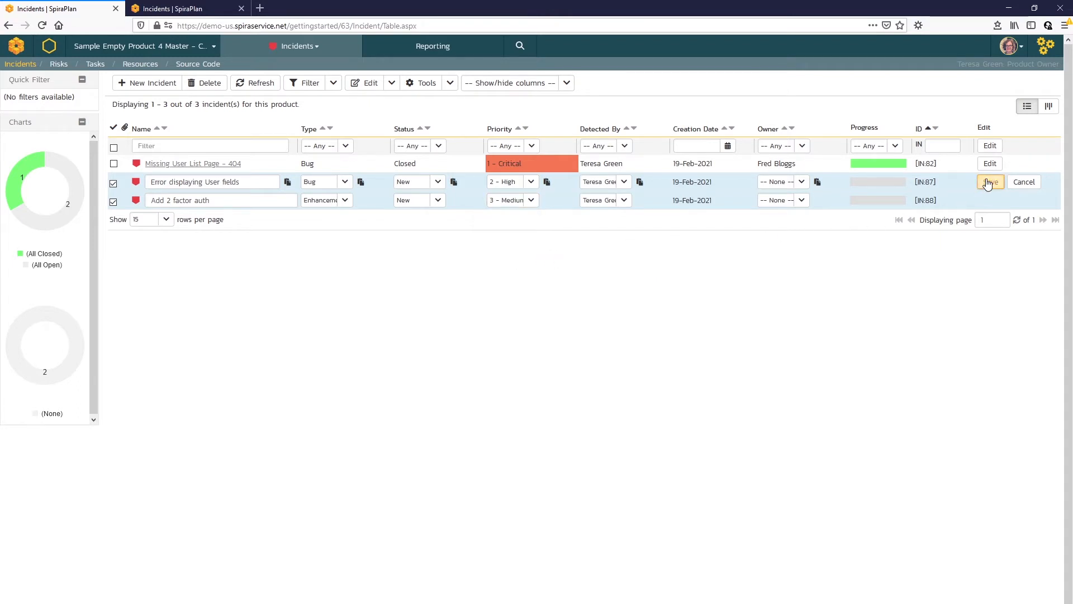
pyautogui.click(990, 181)
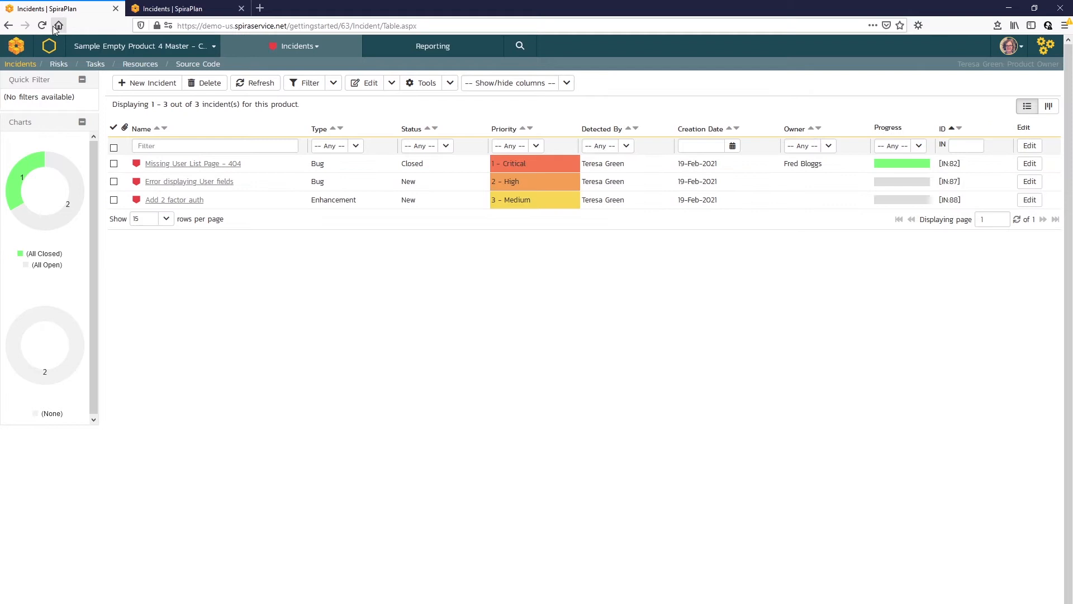
pyautogui.click(41, 26)
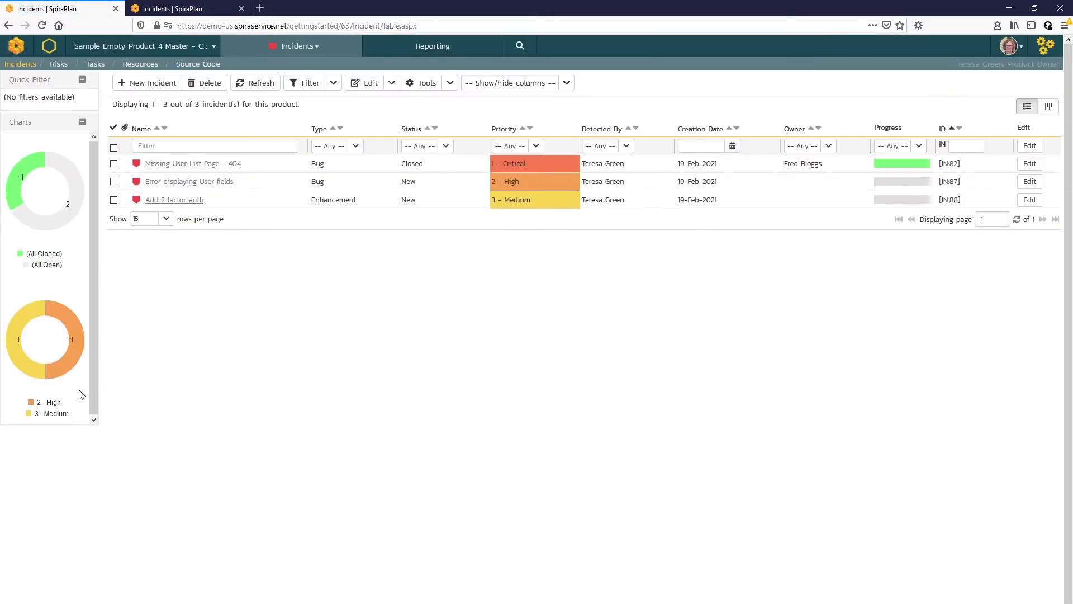
pyautogui.moveTo(70, 400)
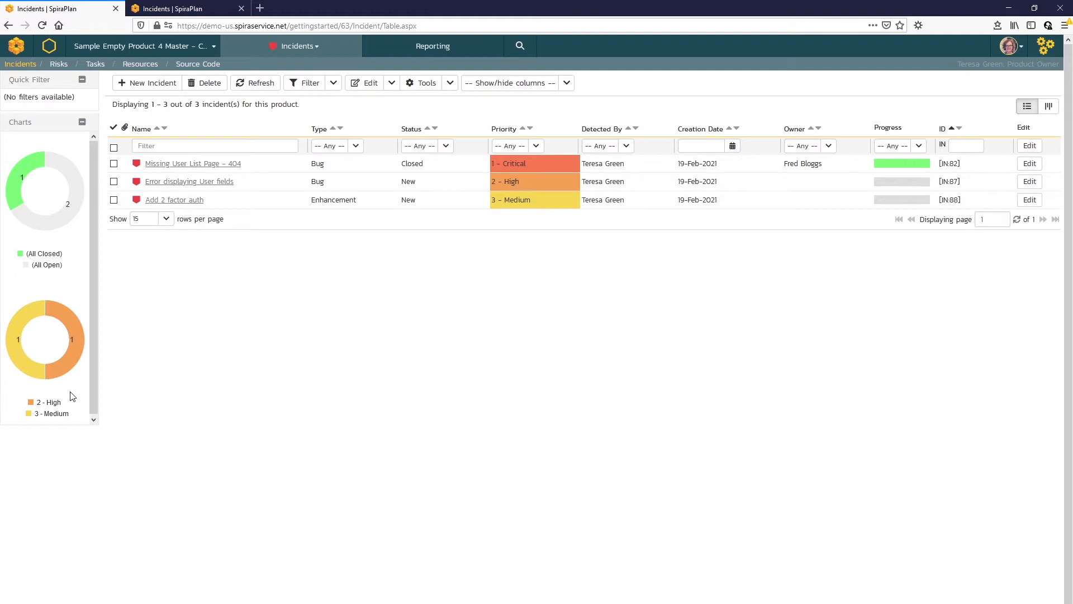
pyautogui.moveTo(227, 384)
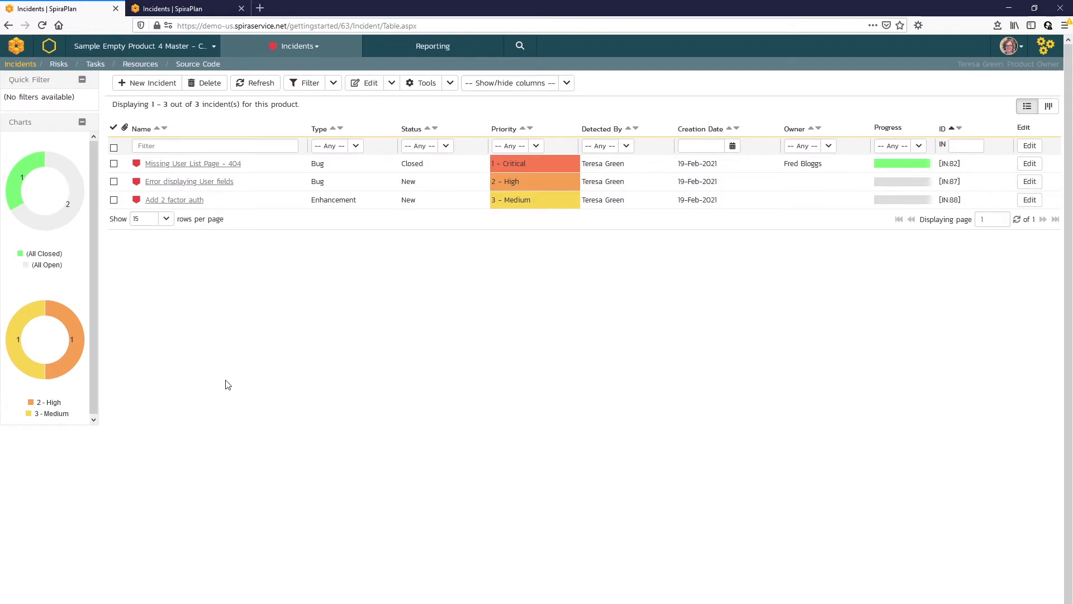
pyautogui.moveTo(1049, 106)
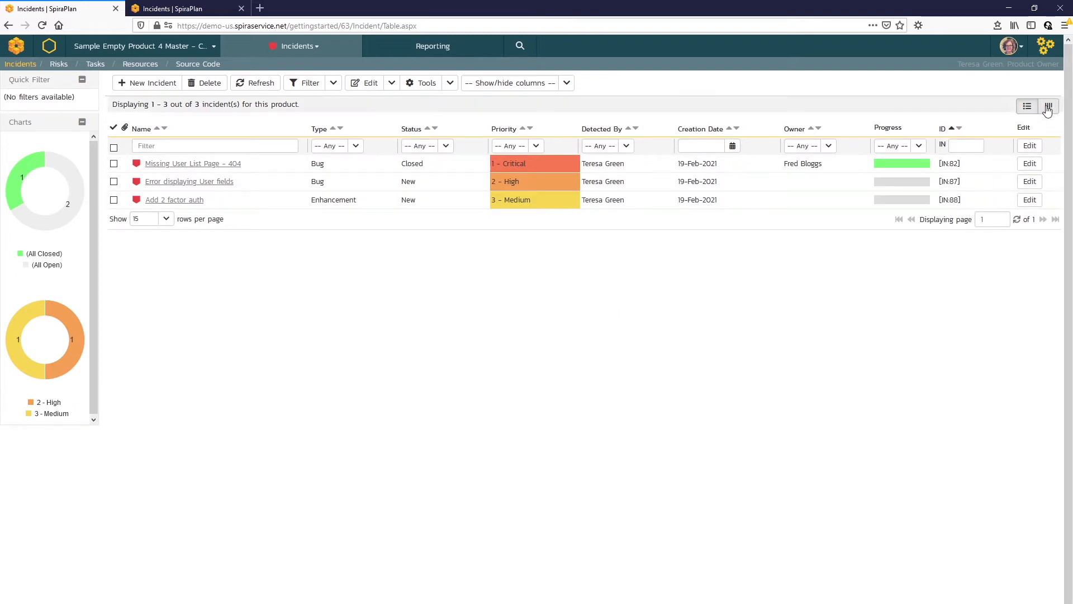
# Show the incident board by person for Release 1.0 Sprint 2, expanding Unassigned Items
pyautogui.click(1049, 106)
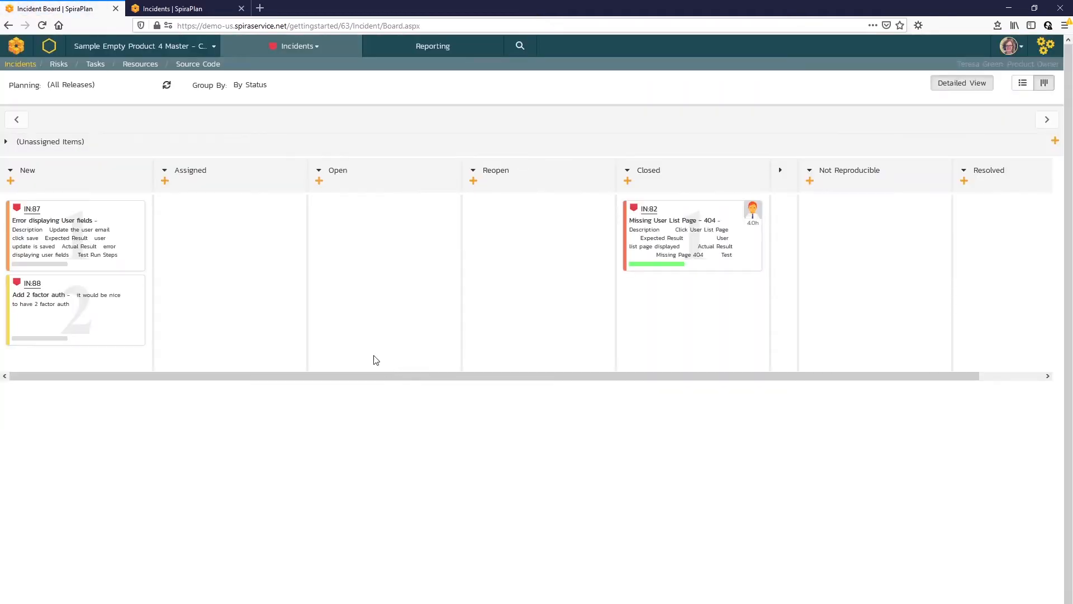
pyautogui.moveTo(199, 302)
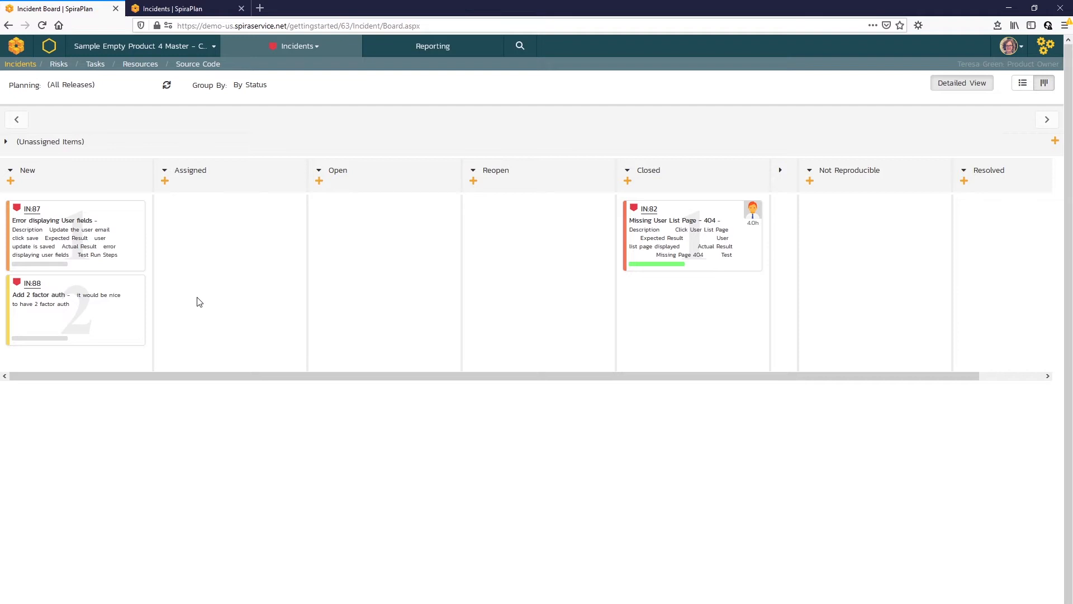
pyautogui.moveTo(615, 285)
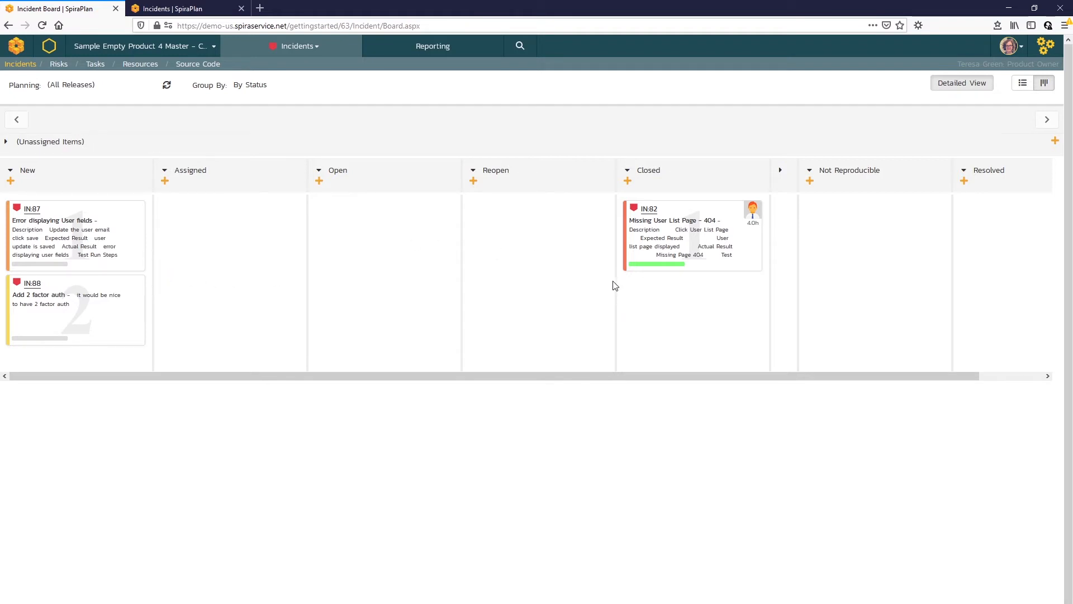
pyautogui.moveTo(200, 221)
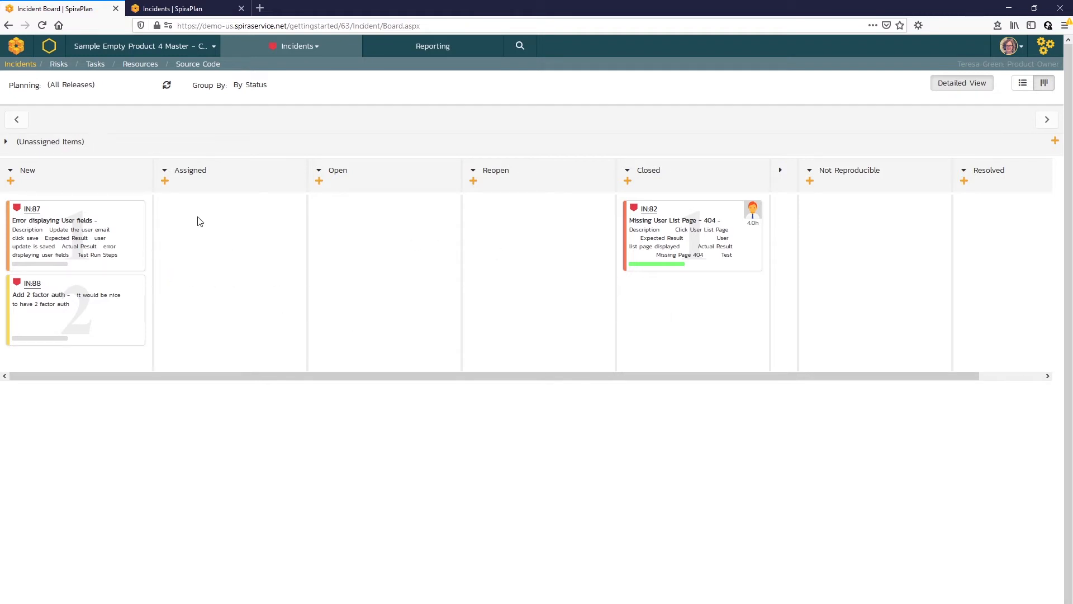
pyautogui.click(274, 85)
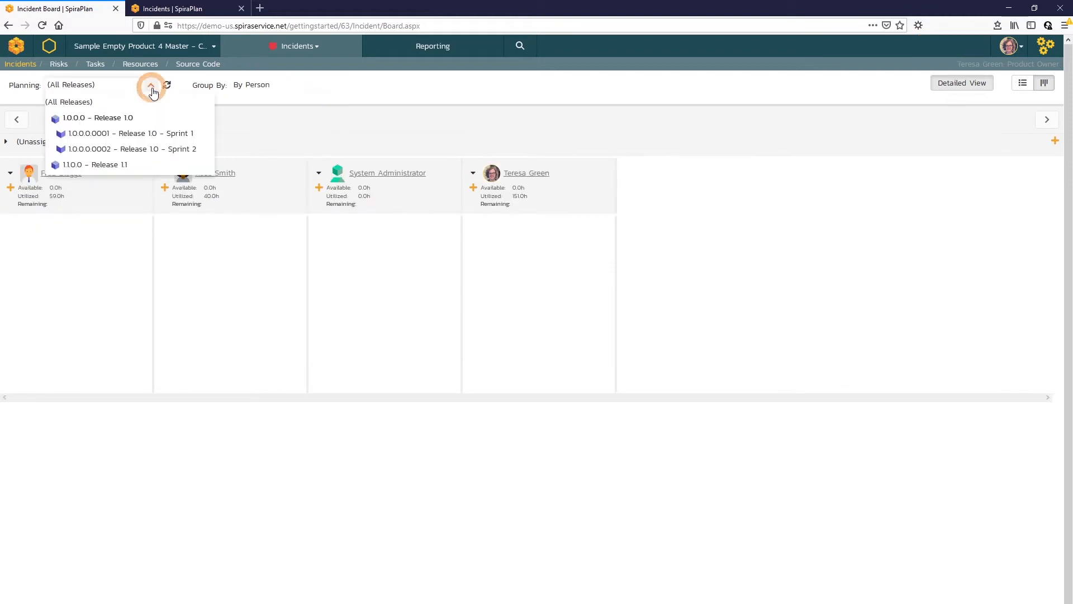
pyautogui.click(132, 149)
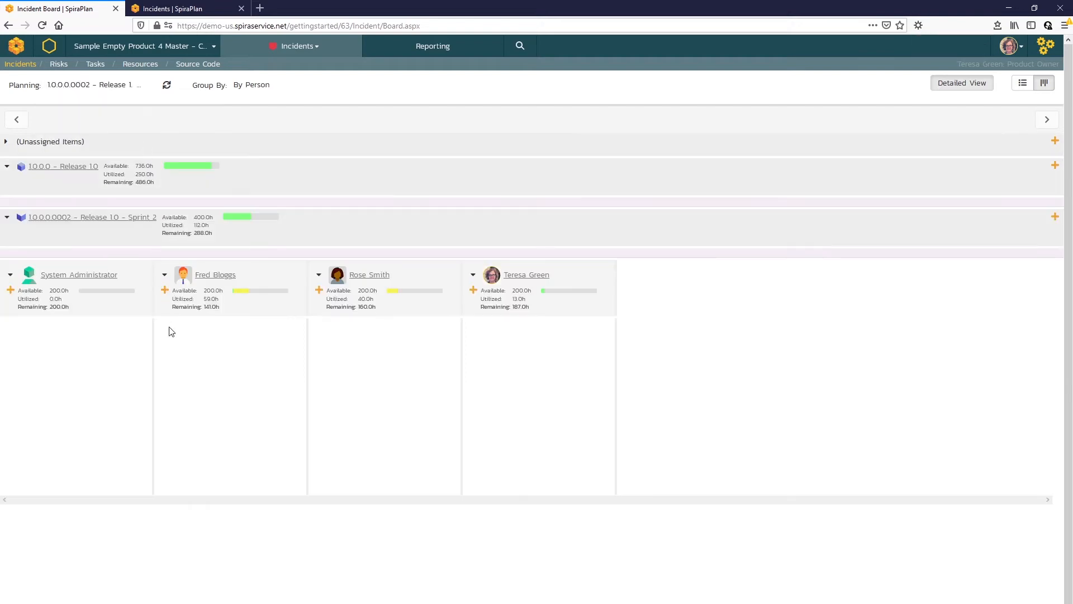
pyautogui.moveTo(234, 334)
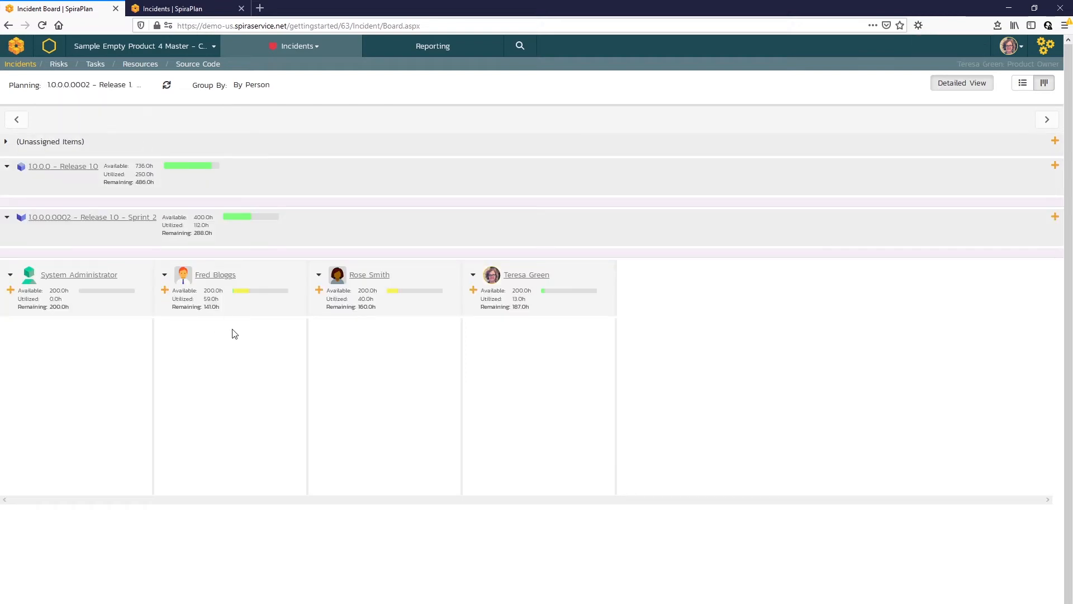
pyautogui.moveTo(237, 339)
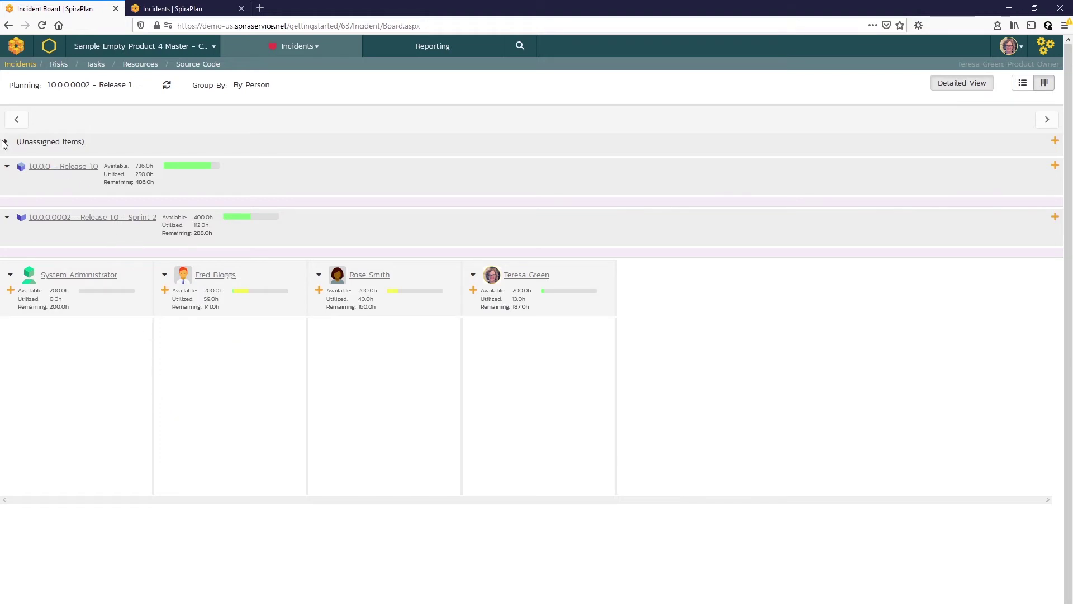
pyautogui.click(5, 141)
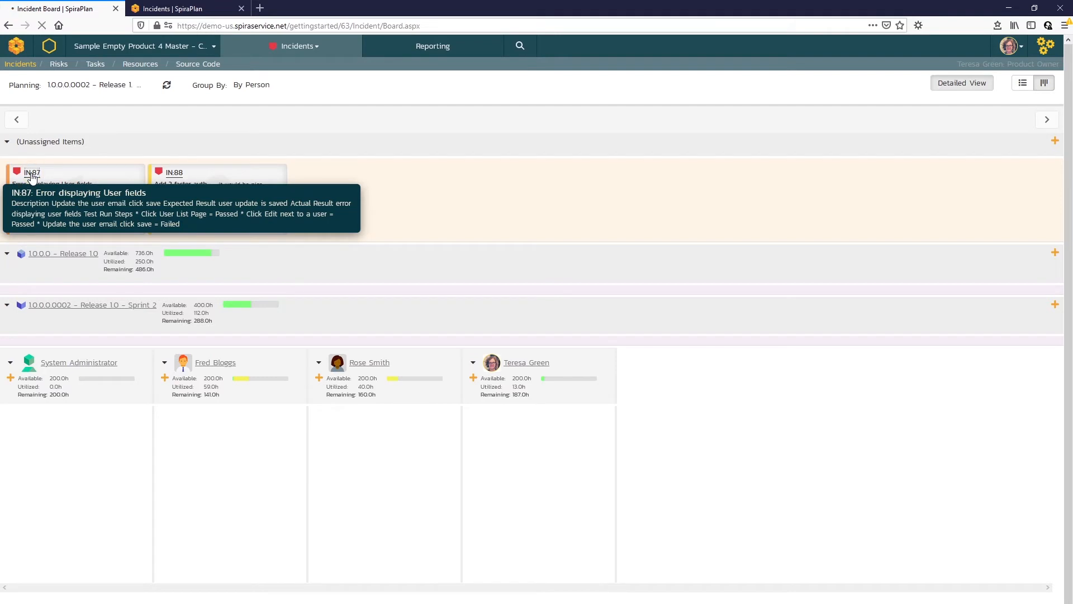
# Open IN:87, set it to Assigned, and make Fred Bloggs the owner
pyautogui.click(32, 172)
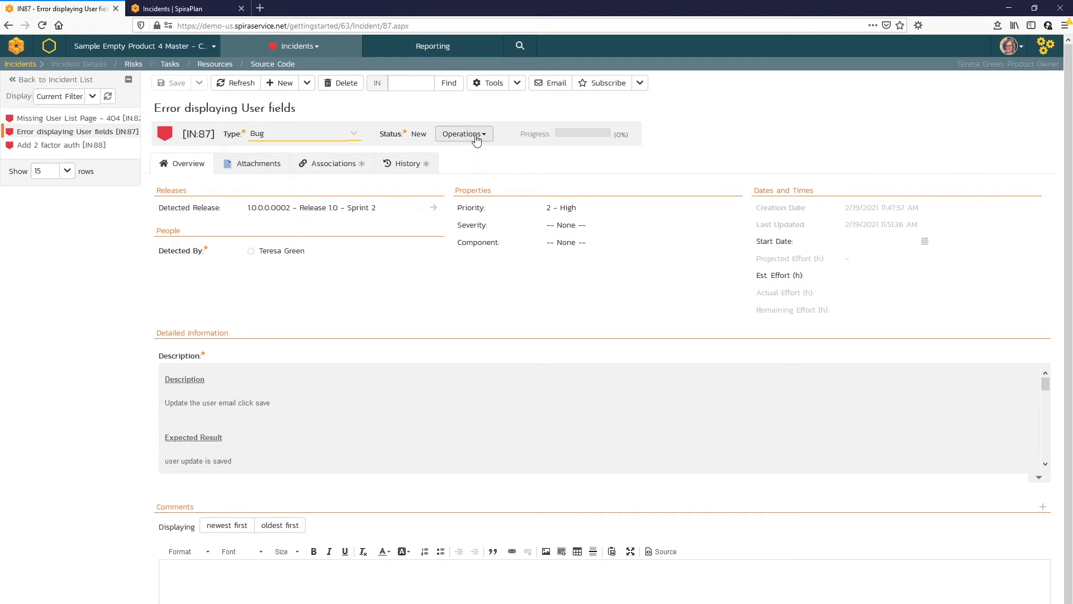
pyautogui.click(463, 134)
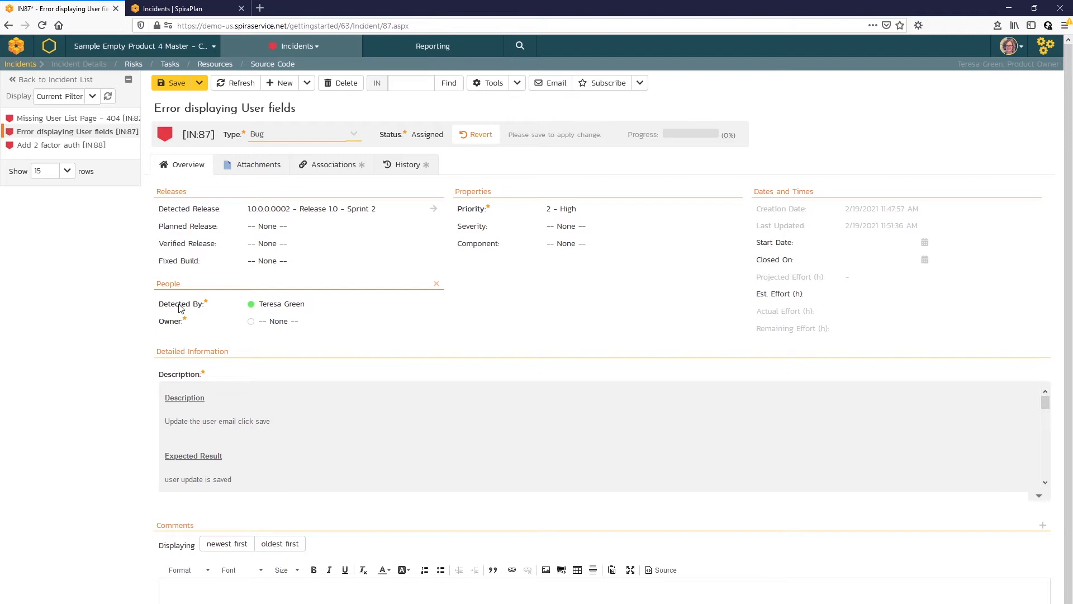
pyautogui.click(308, 321)
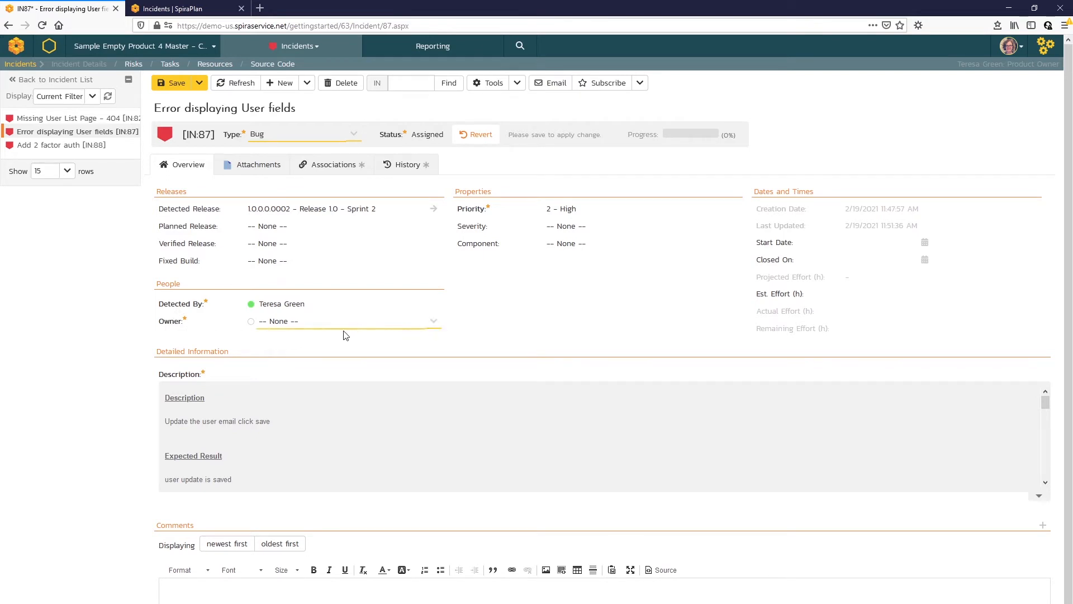
pyautogui.click(433, 321)
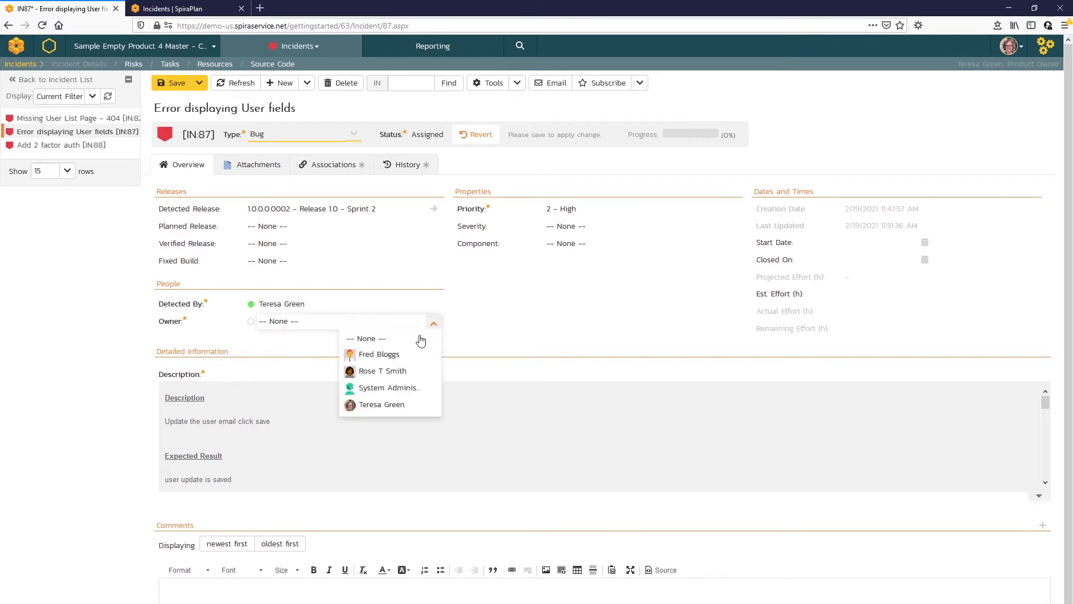
pyautogui.click(378, 354)
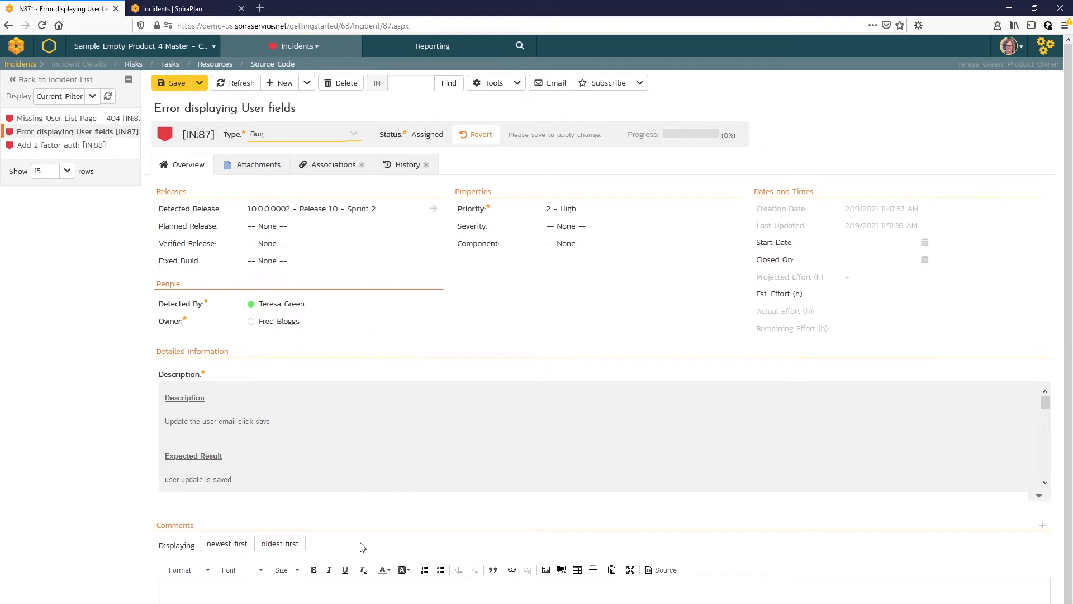
# Add the comment 'Hey Fred, can you fi…' asking him to fix it, and save
pyautogui.click(250, 321)
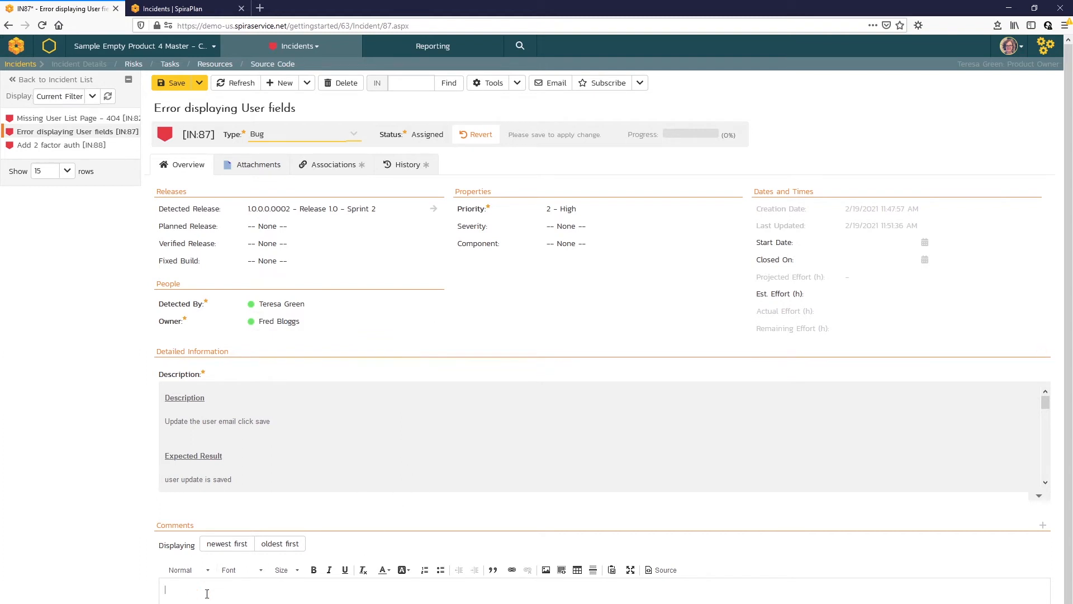
pyautogui.write('Hey Fred')
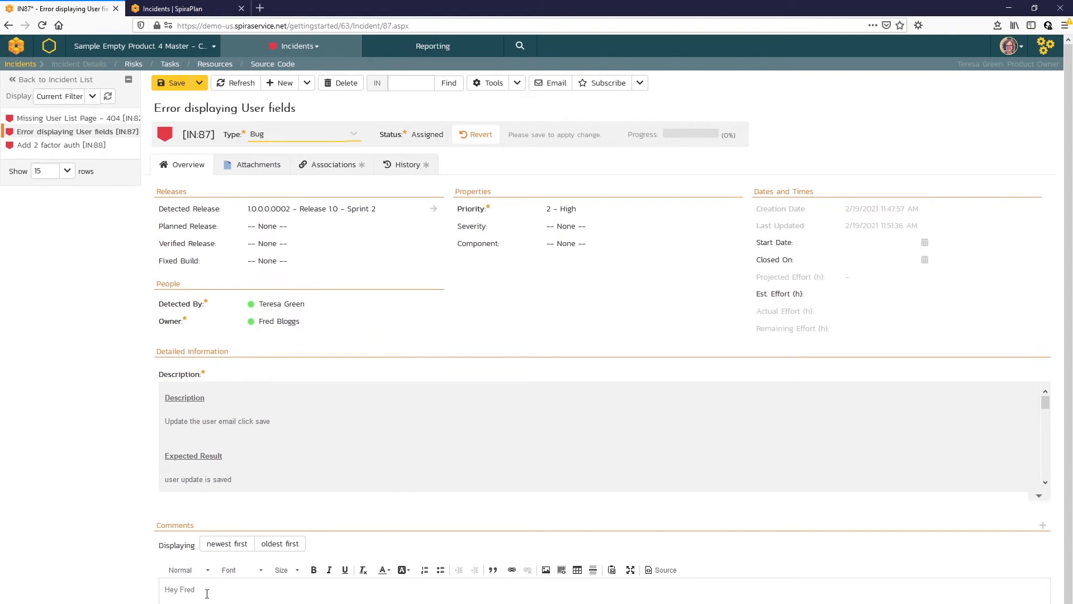
pyautogui.write(', can you fix this?')
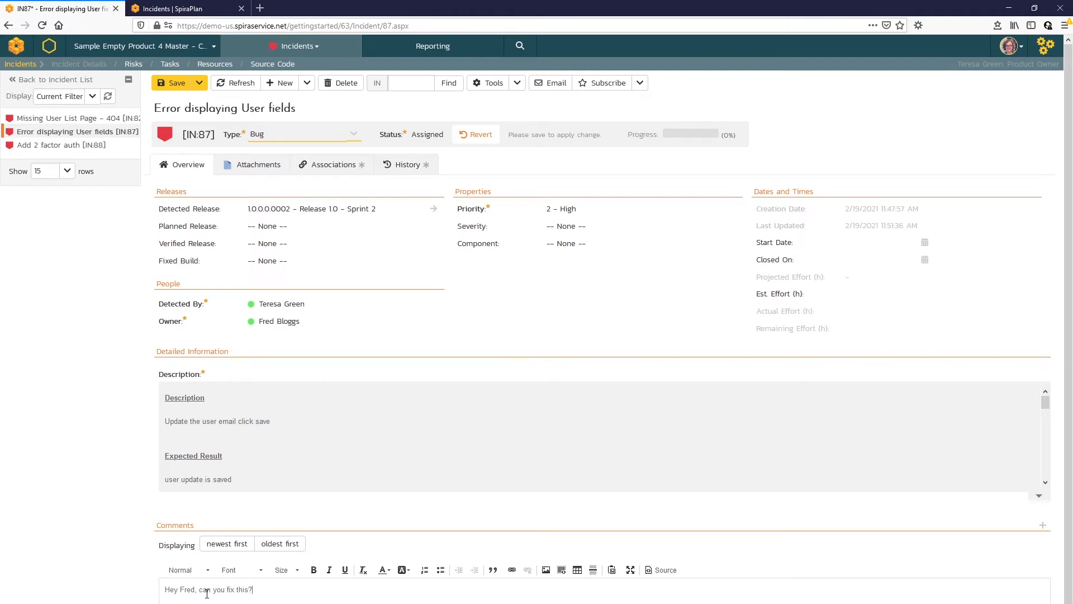
pyautogui.click(176, 82)
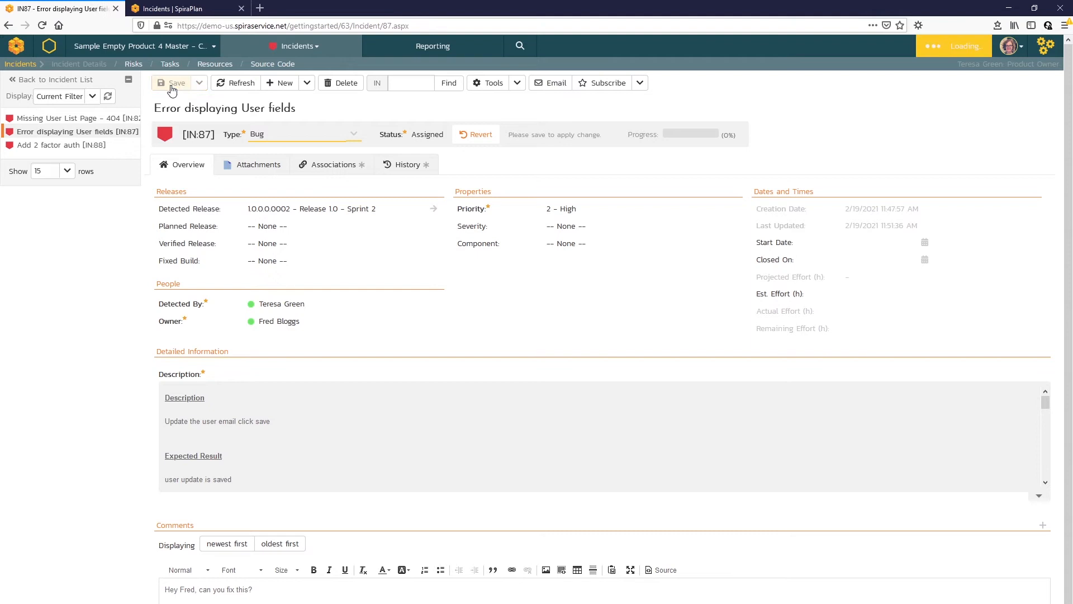
pyautogui.click(176, 83)
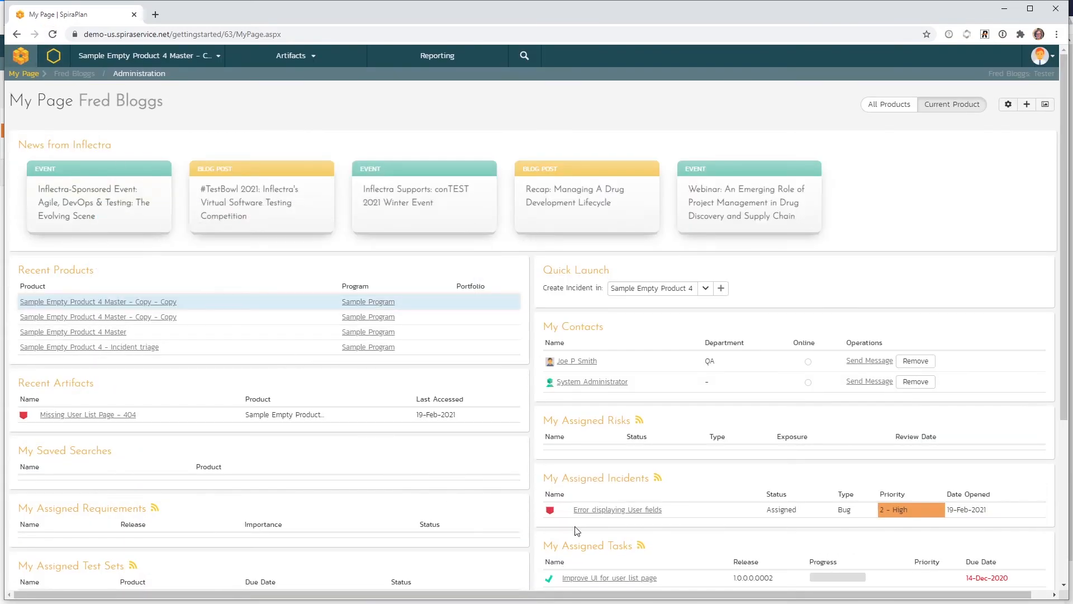
pyautogui.moveTo(617, 509)
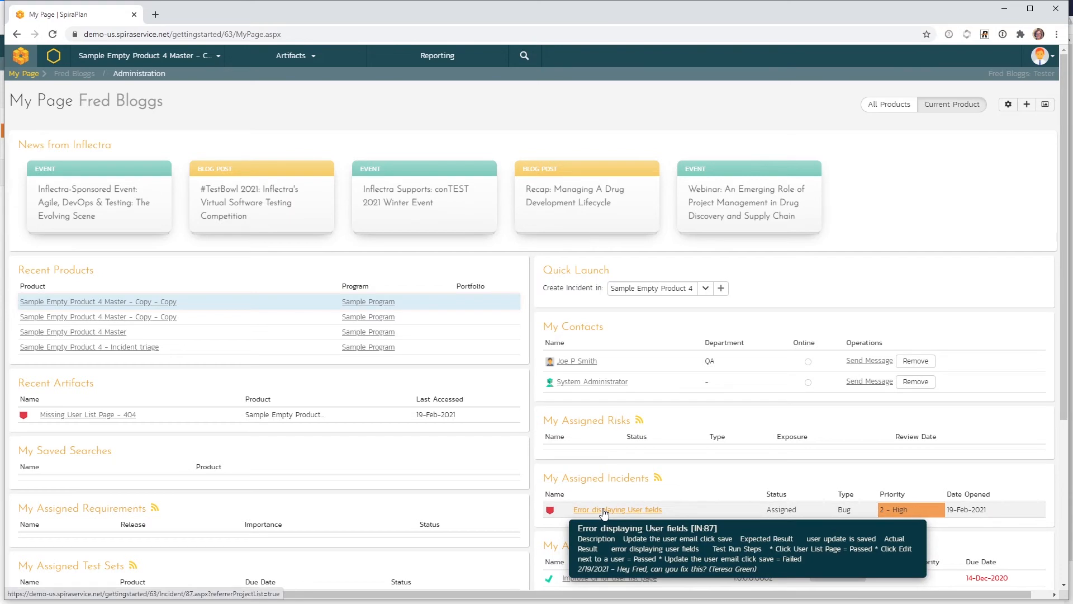
# As Fred, open 'Error displaying User fields' from My Assigned Incidents
pyautogui.click(616, 509)
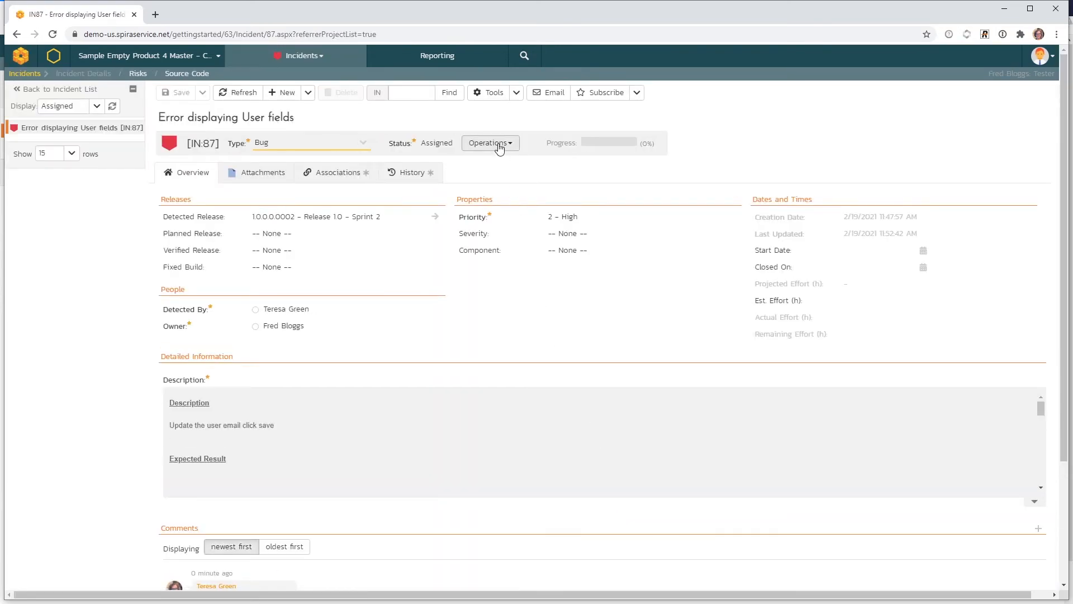
# Mark IN:87 Resolved with the comment 'I fixed it' and save it
pyautogui.click(489, 143)
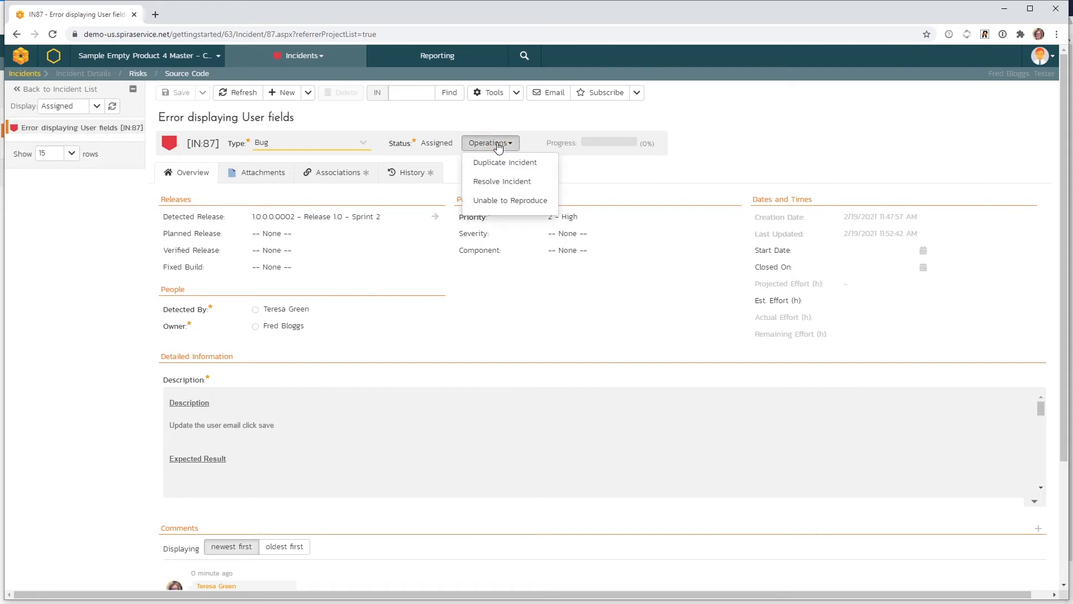
pyautogui.click(501, 181)
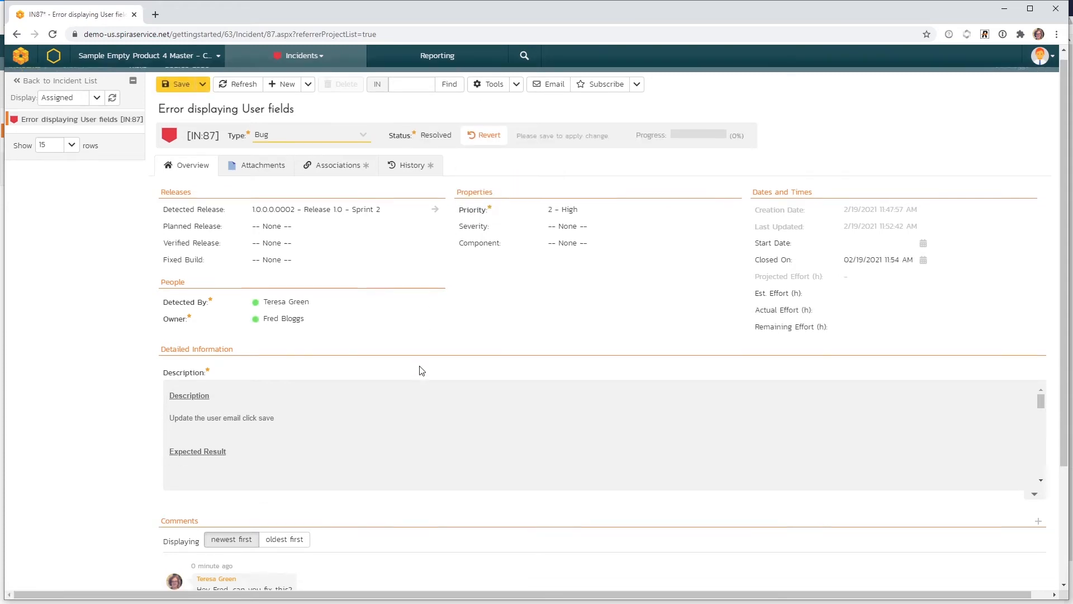
pyautogui.scroll(-3)
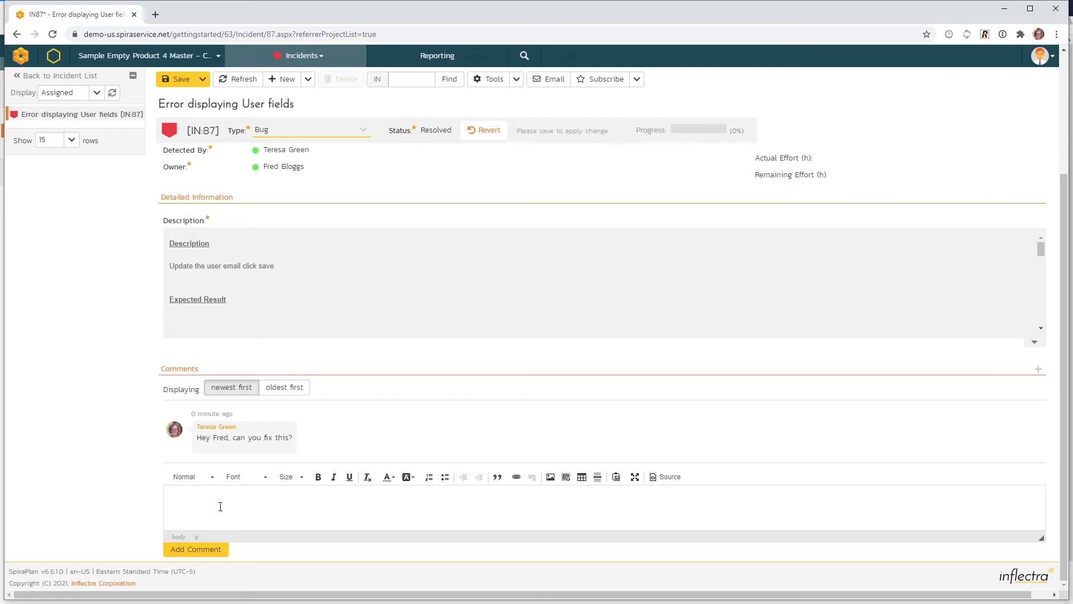
pyautogui.write('I fixed it')
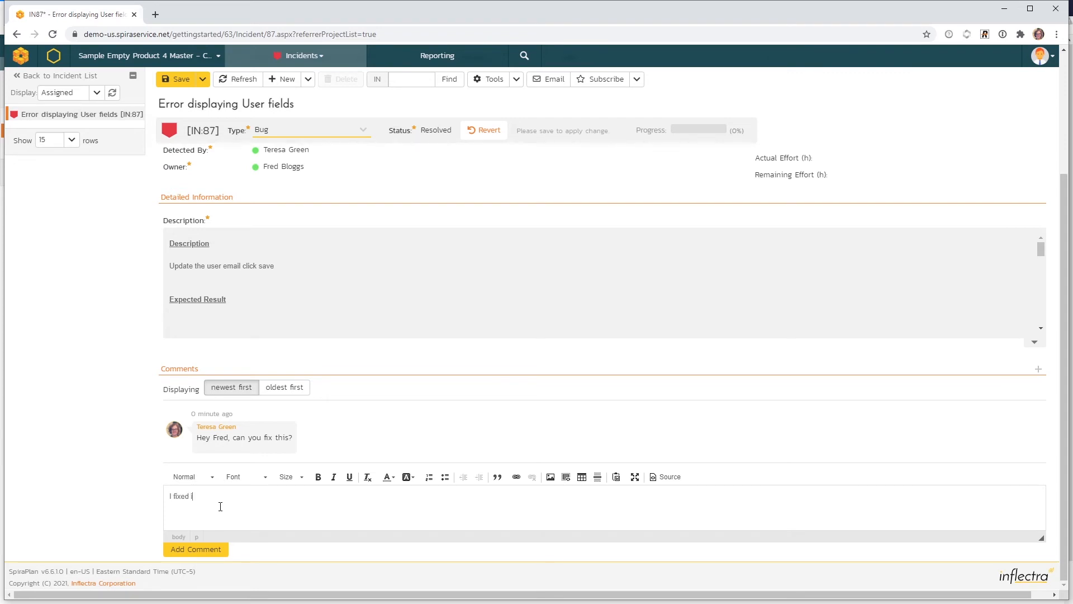
pyautogui.write('it')
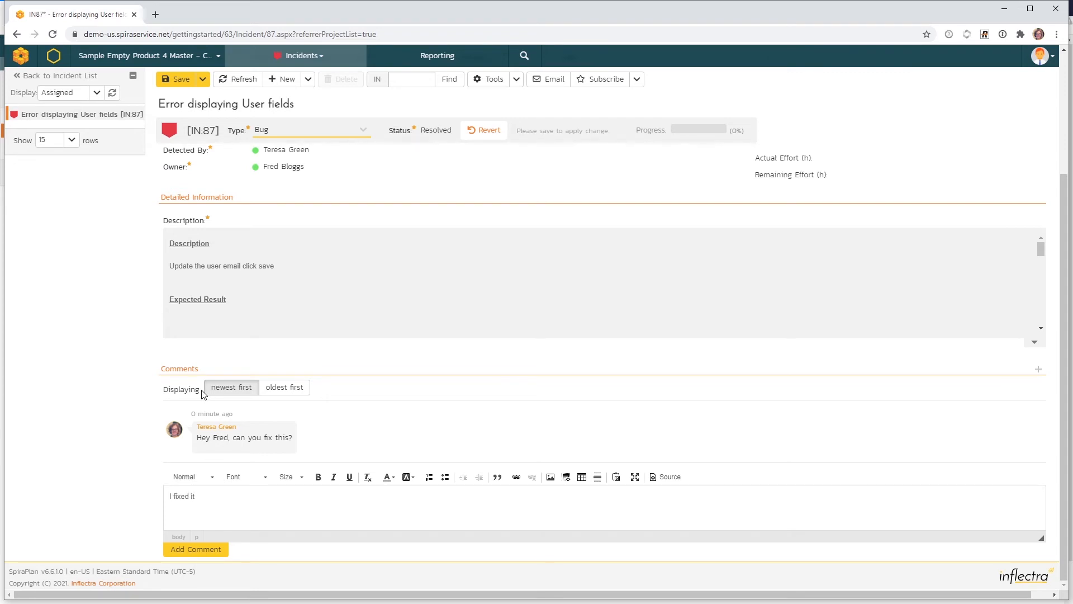
pyautogui.click(178, 92)
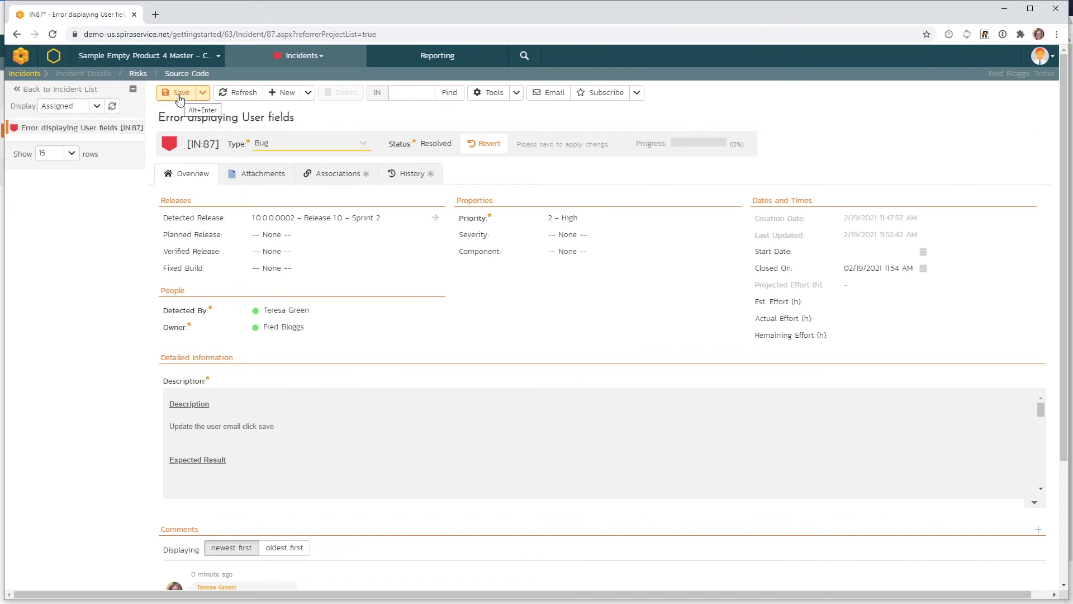
pyautogui.click(178, 92)
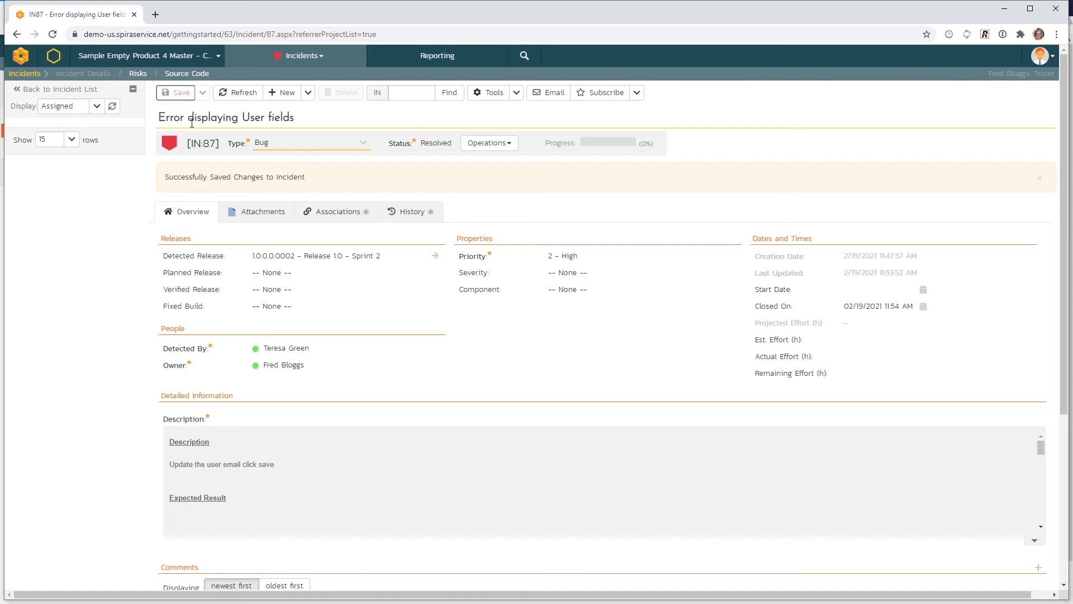
pyautogui.moveTo(202, 143)
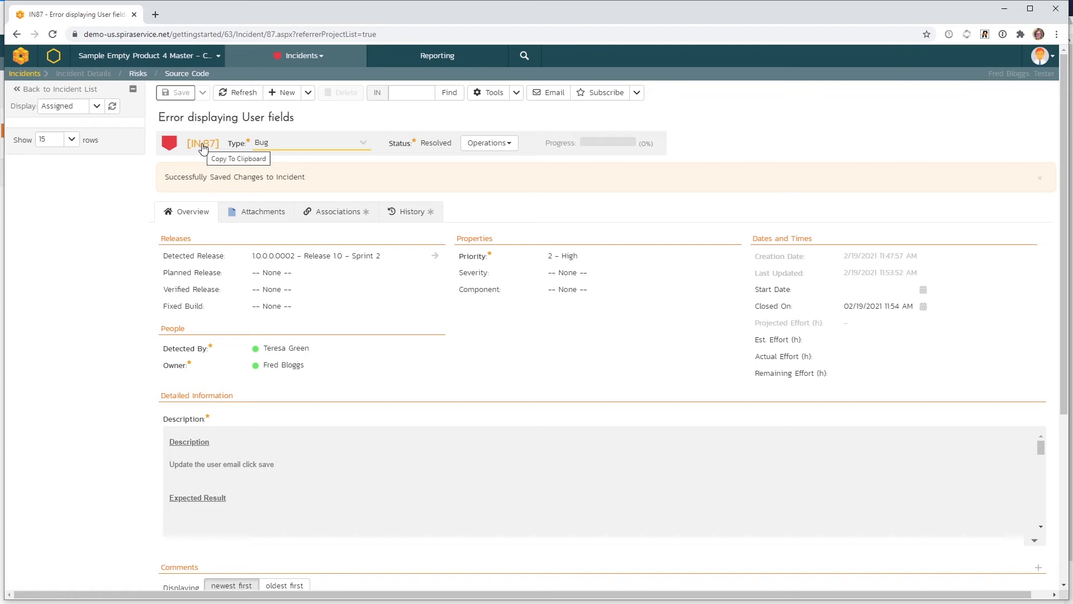
pyautogui.moveTo(335, 219)
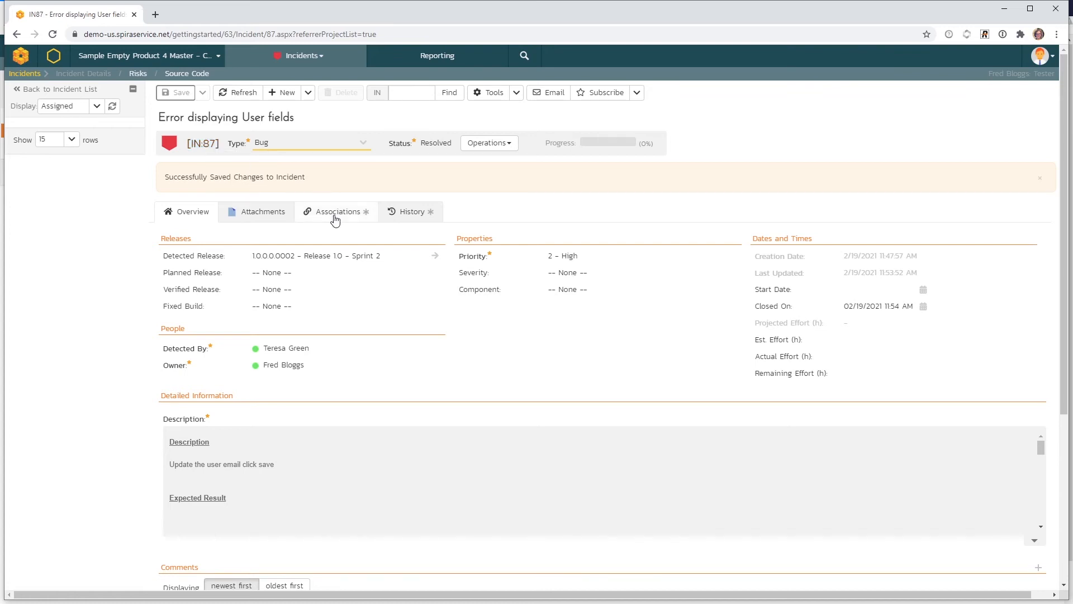
pyautogui.moveTo(260, 192)
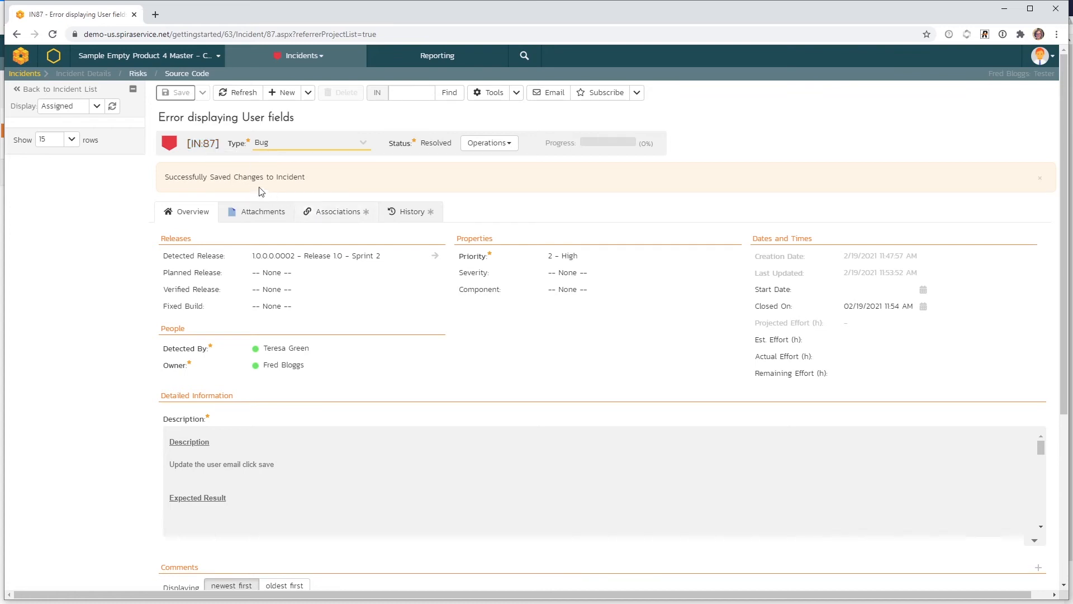
pyautogui.moveTo(219, 158)
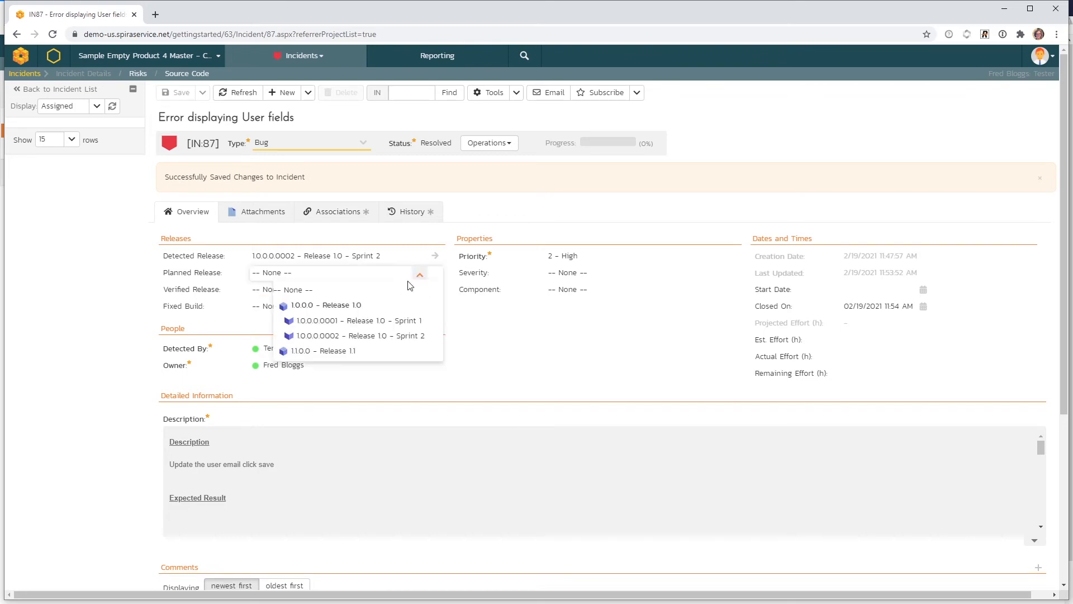
pyautogui.click(356, 335)
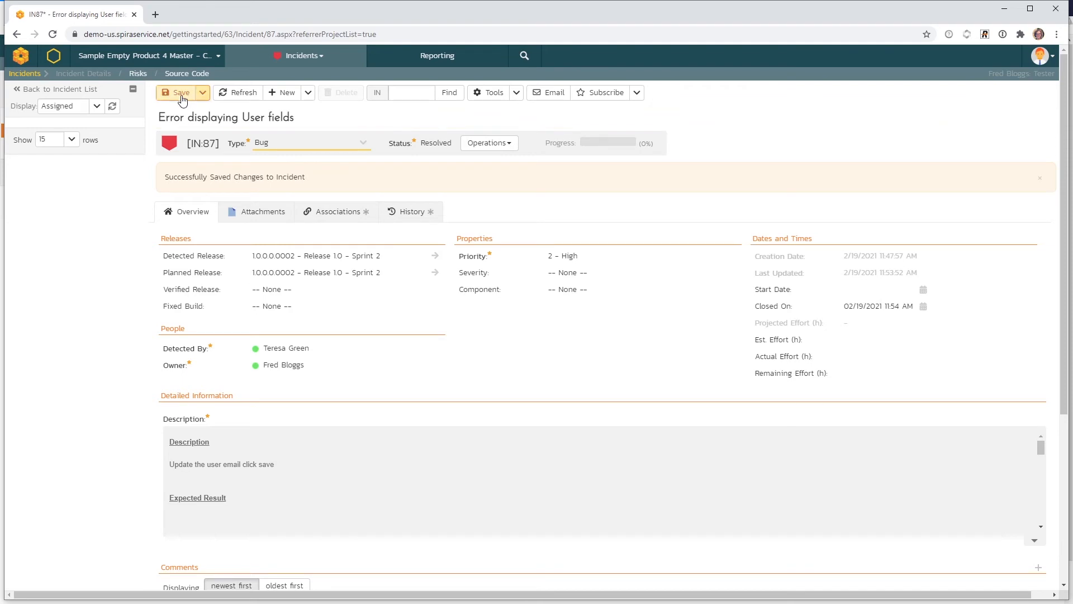
pyautogui.click(181, 92)
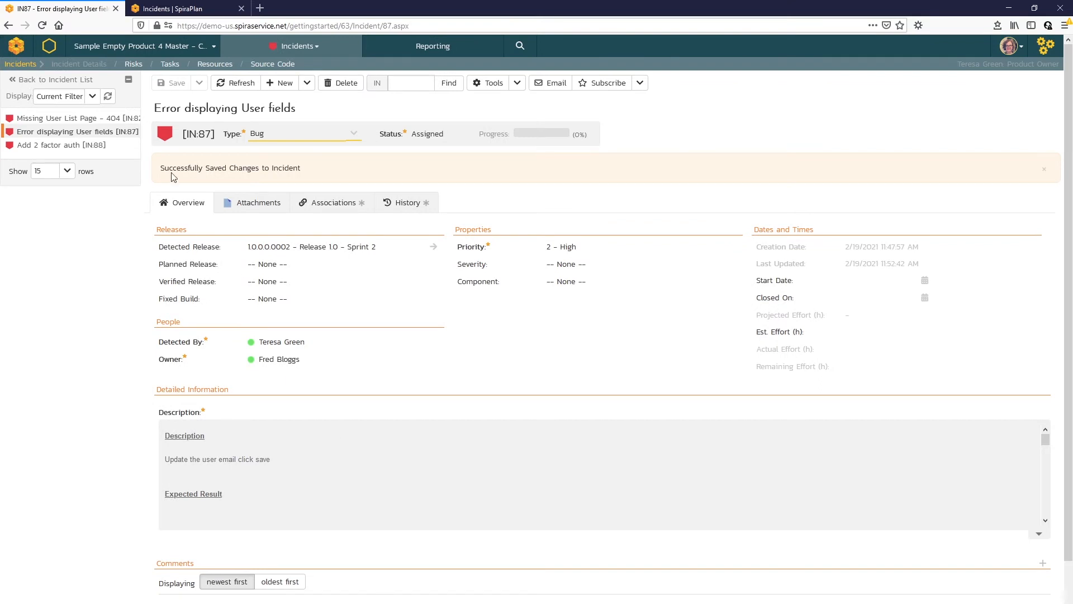
# Refresh IN:87 to confirm Resolved, then open linked failed test run TR:138 from Associations
pyautogui.click(42, 25)
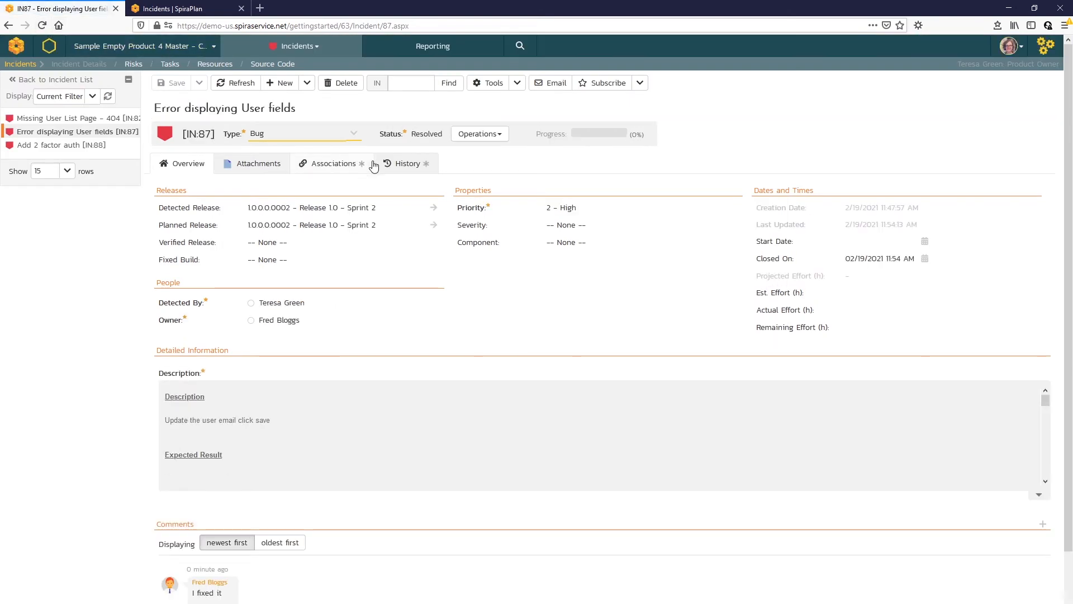
pyautogui.moveTo(428, 147)
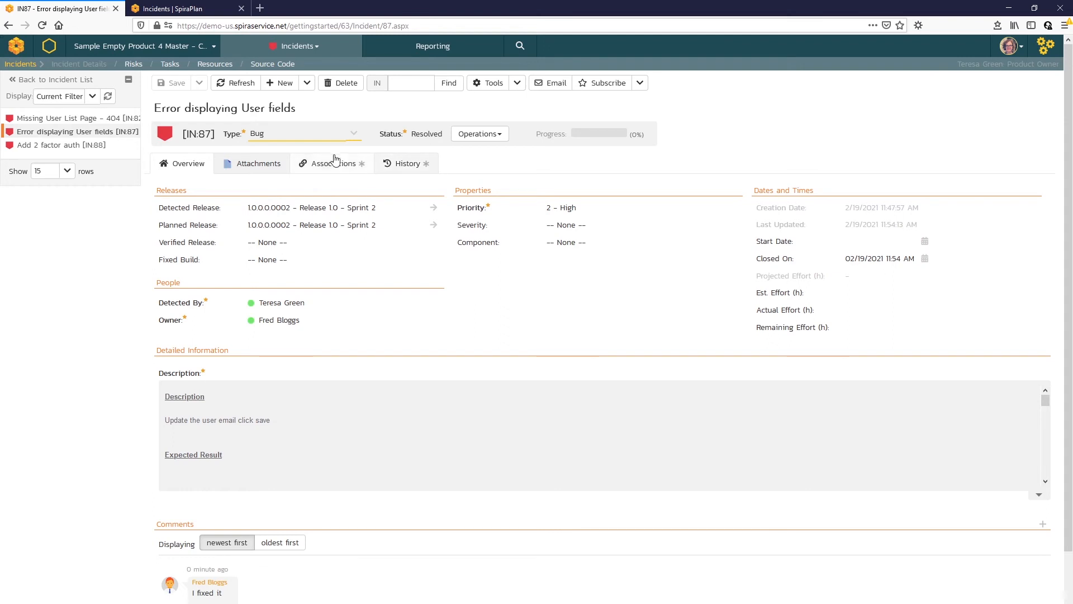
pyautogui.click(333, 163)
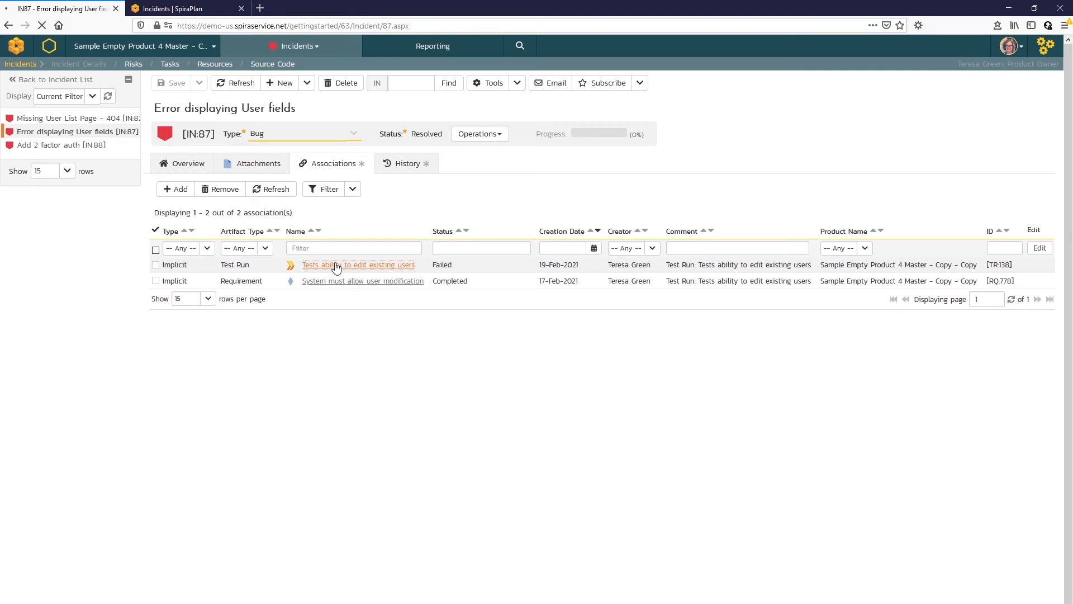
pyautogui.click(357, 265)
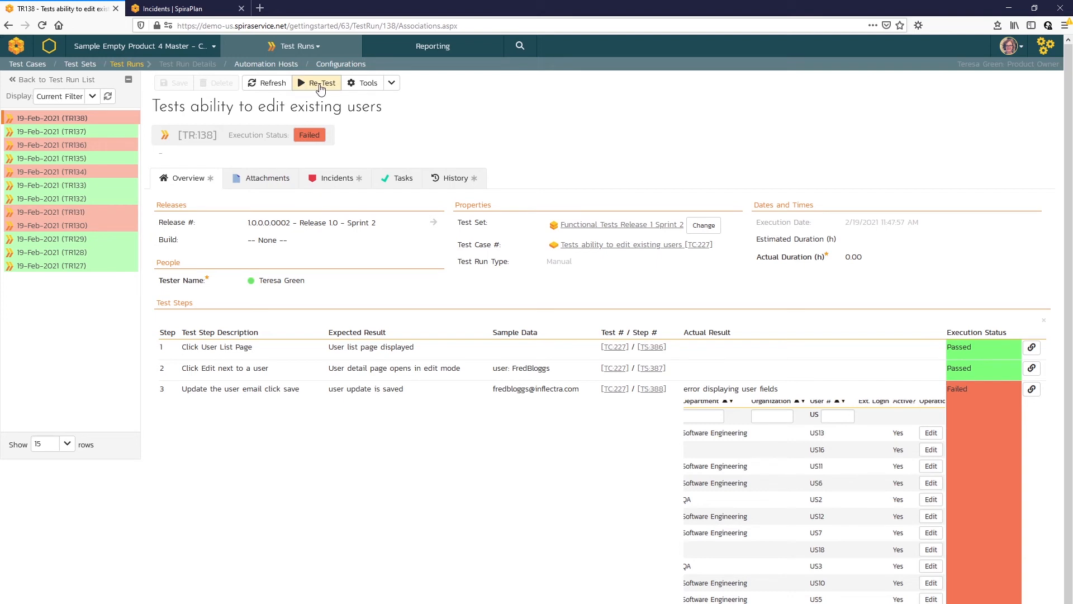
# Re-test test case TC:227, passing each step, then finish and confirm the run
pyautogui.click(315, 82)
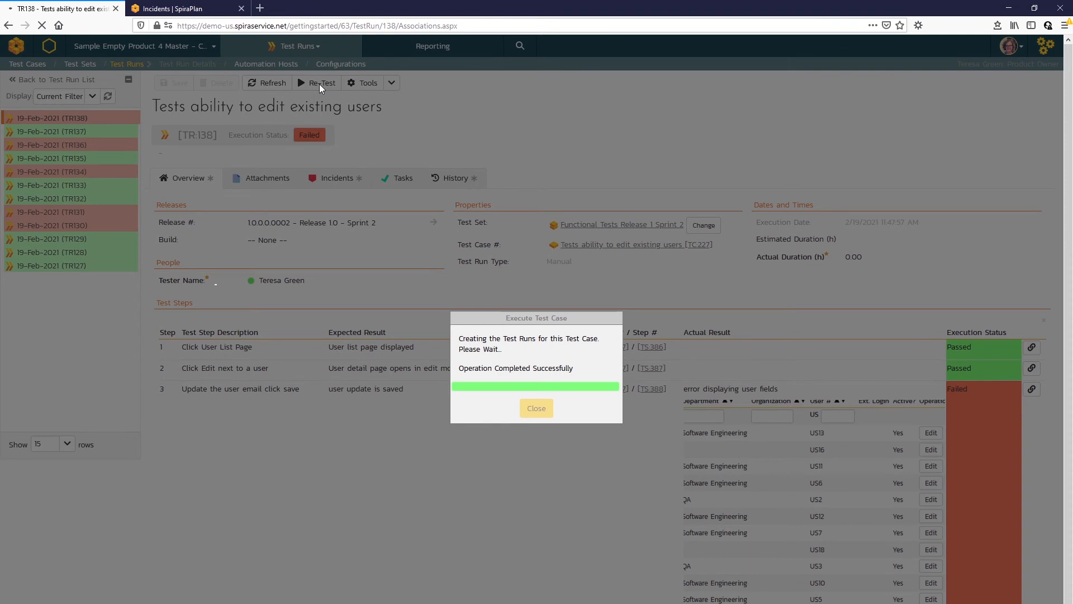
pyautogui.click(536, 408)
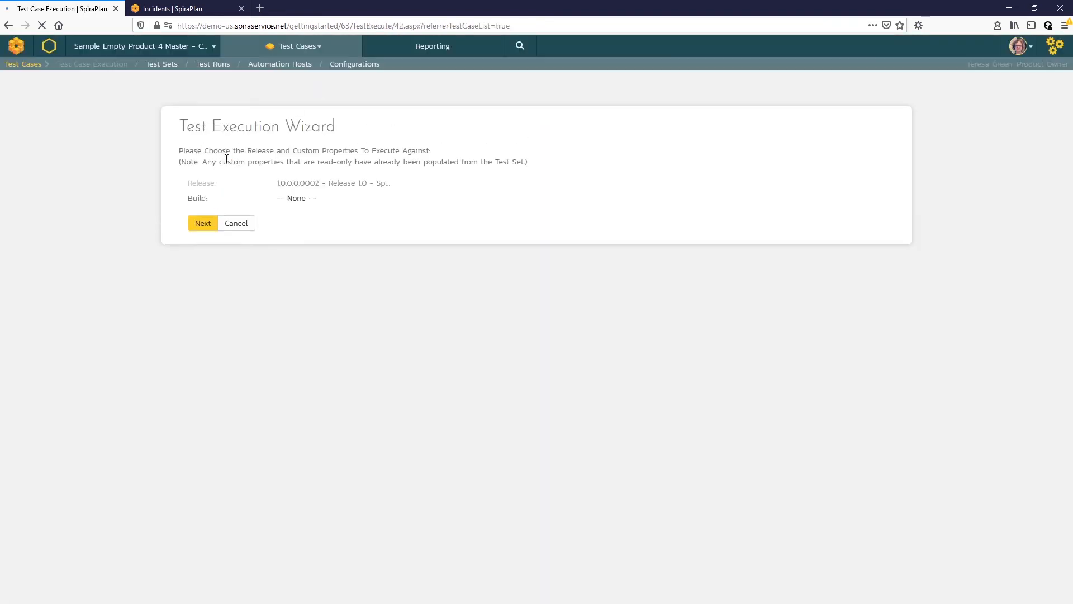
pyautogui.click(202, 223)
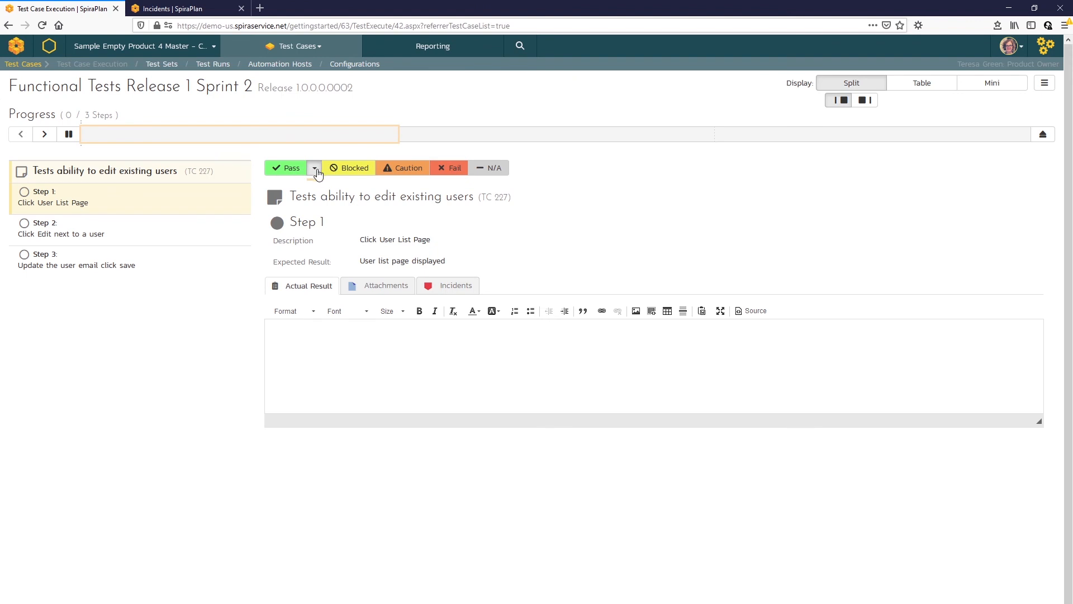
pyautogui.click(290, 167)
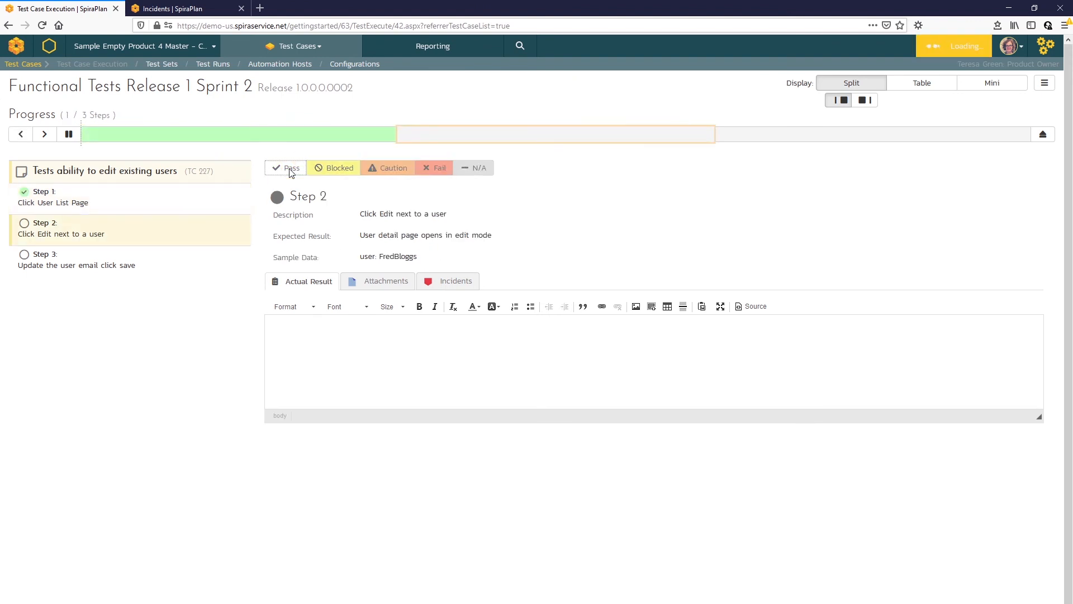
pyautogui.click(285, 167)
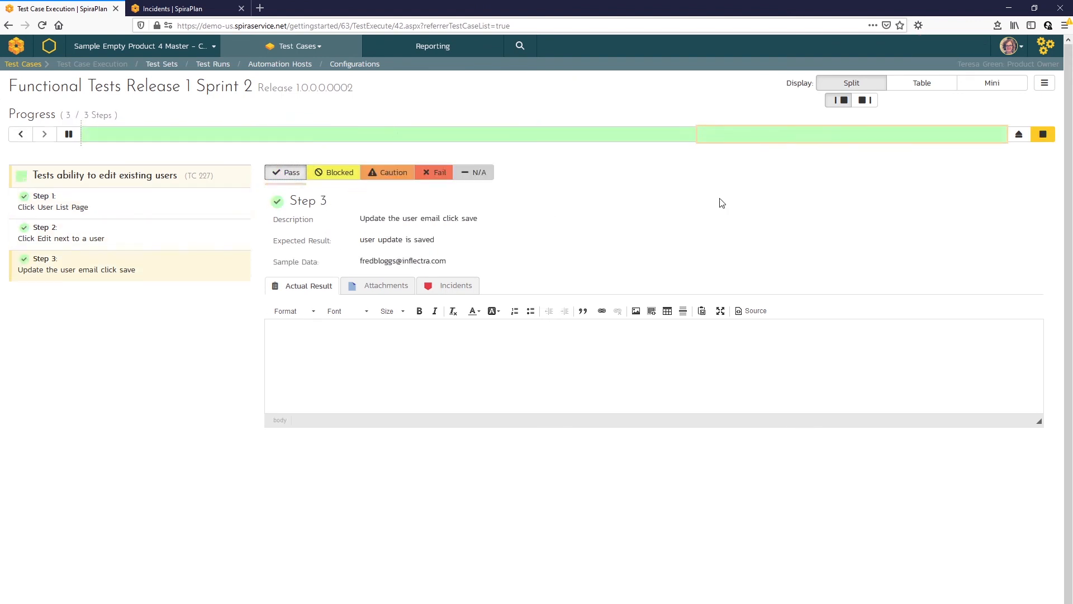
pyautogui.click(1042, 133)
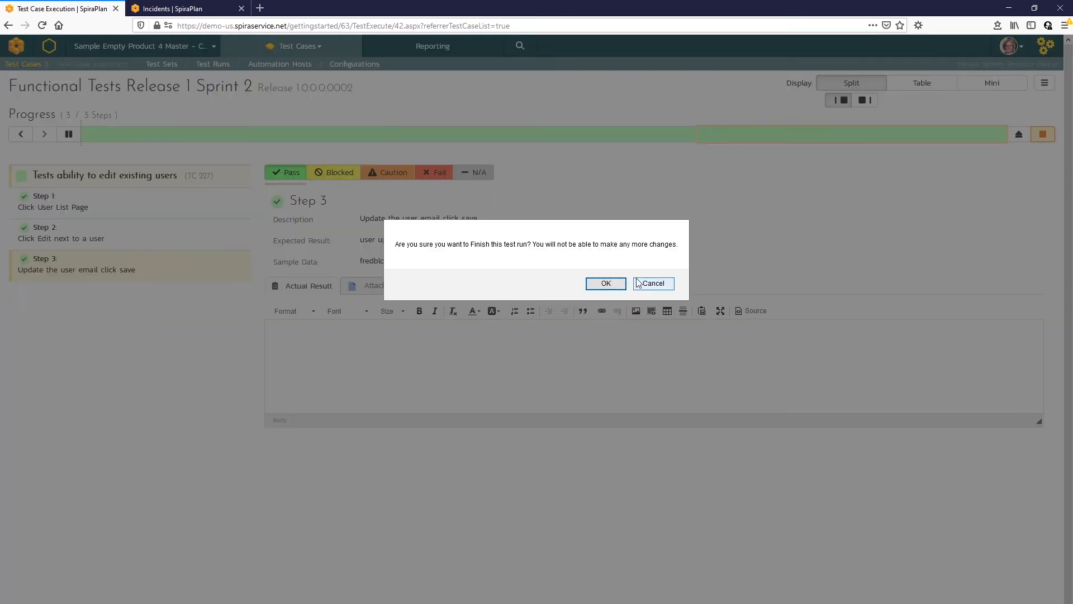
pyautogui.click(604, 284)
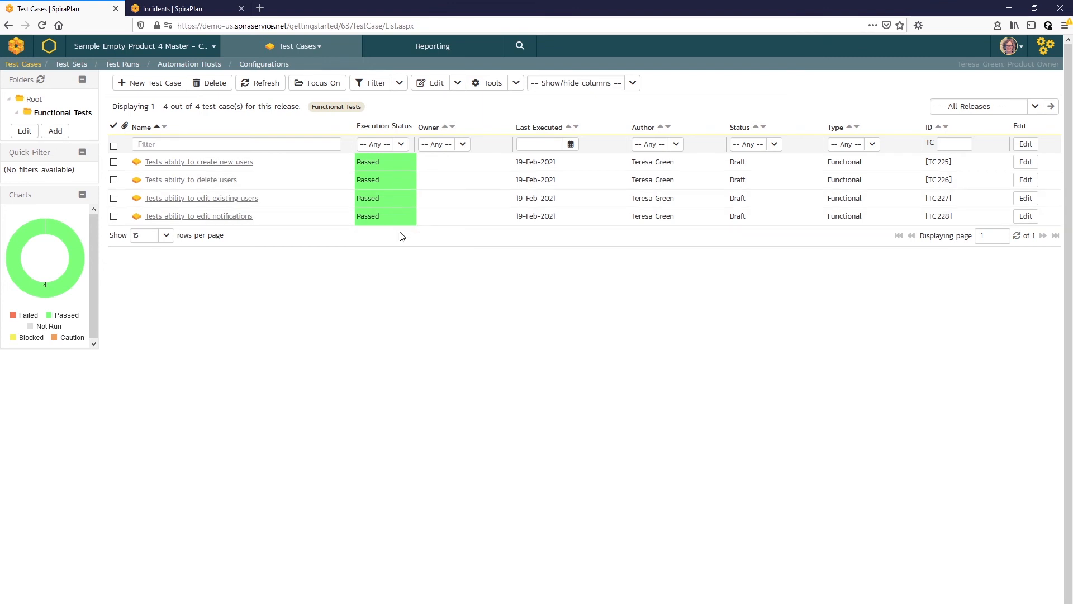
pyautogui.moveTo(317, 61)
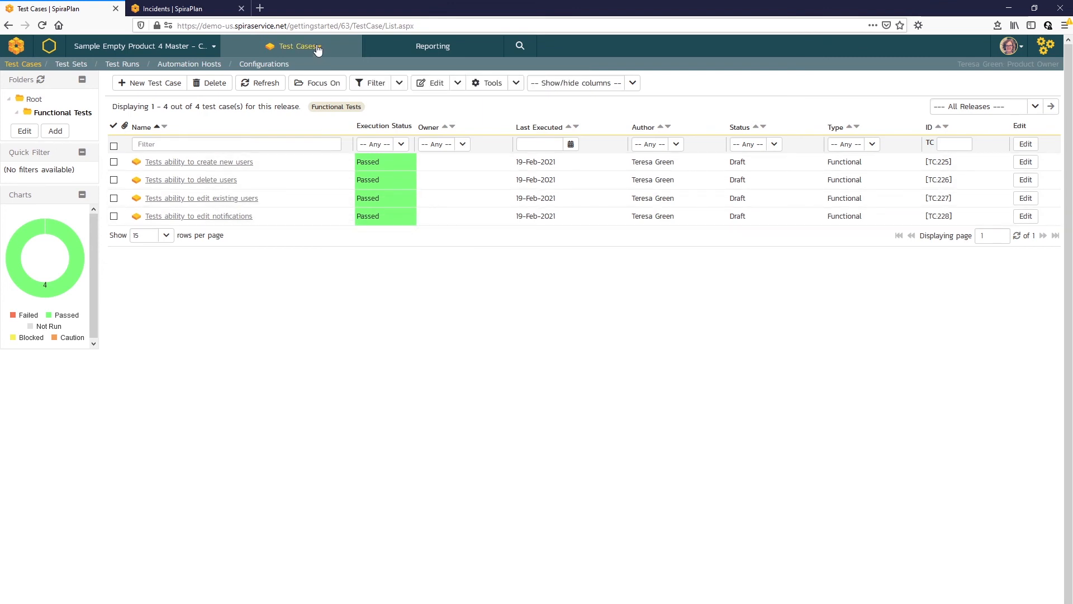
# Reopen incident IN:87 'Error displaying User fields' from the Incidents list
pyautogui.click(295, 46)
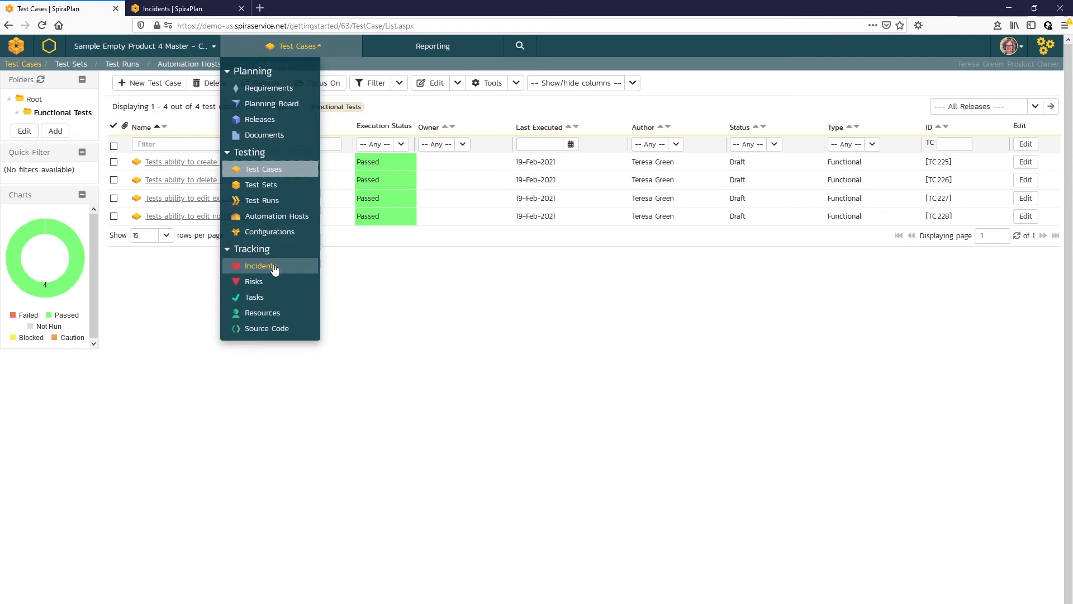
pyautogui.click(262, 265)
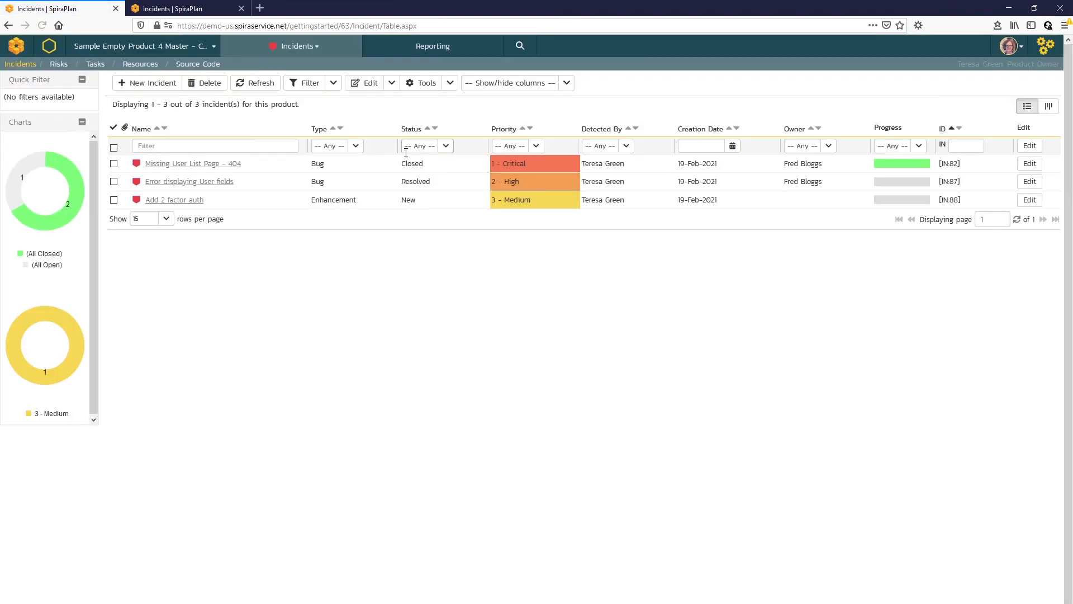
pyautogui.moveTo(189, 180)
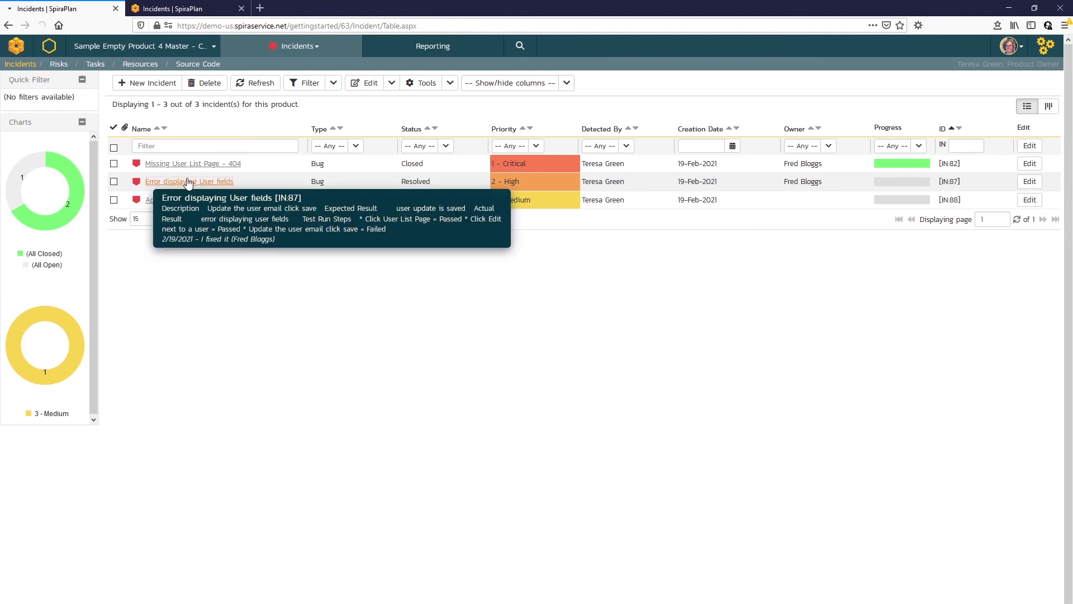
pyautogui.click(189, 180)
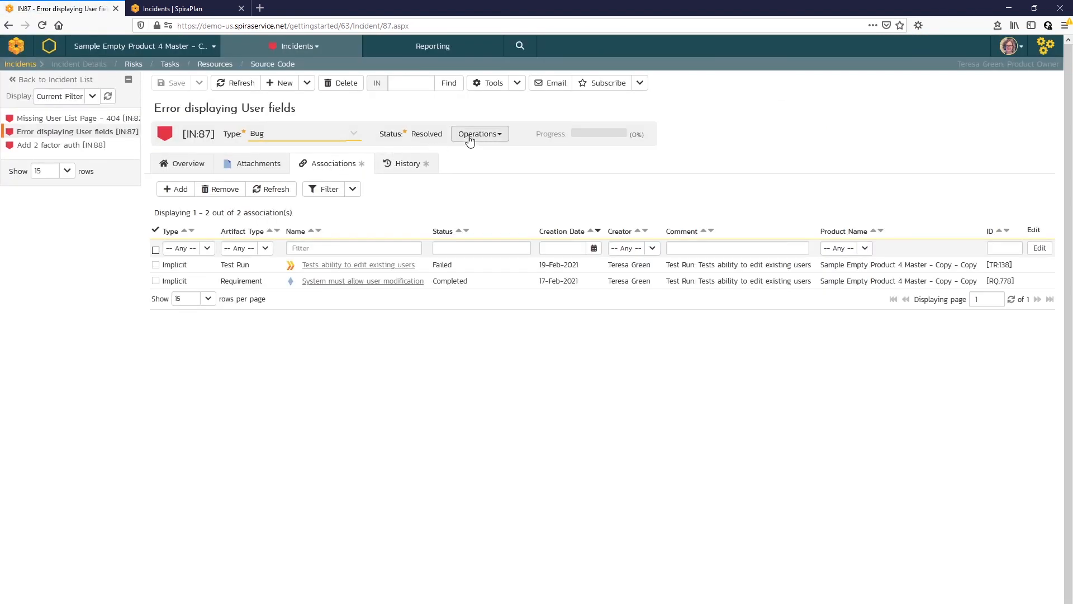
# Set IN:87 to Closed, add a 'Tested and…' comment, save, and return to the list
pyautogui.click(479, 134)
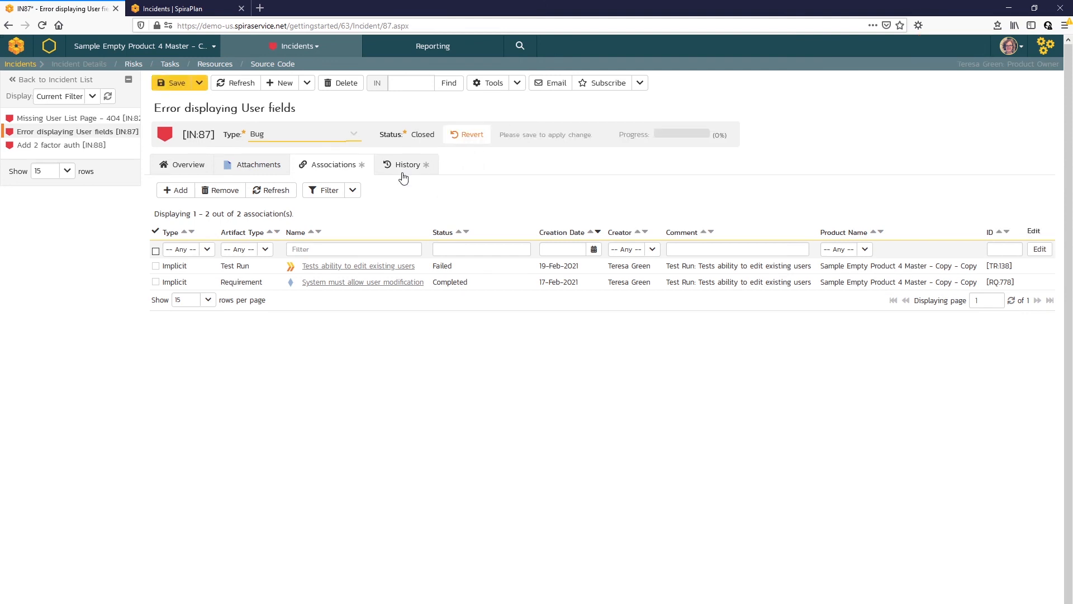
pyautogui.click(187, 164)
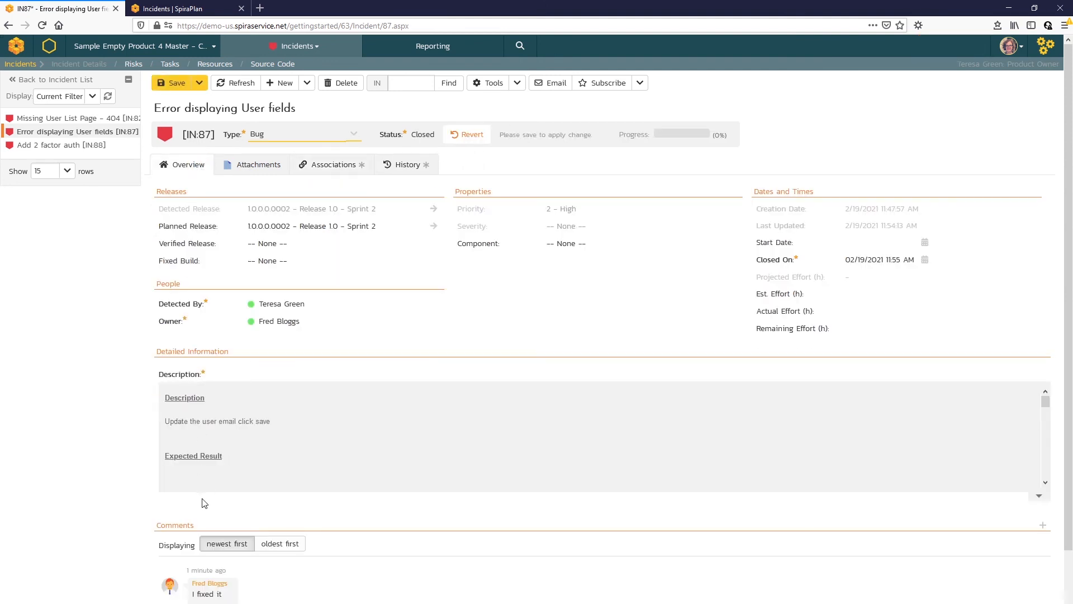
pyautogui.scroll(-3)
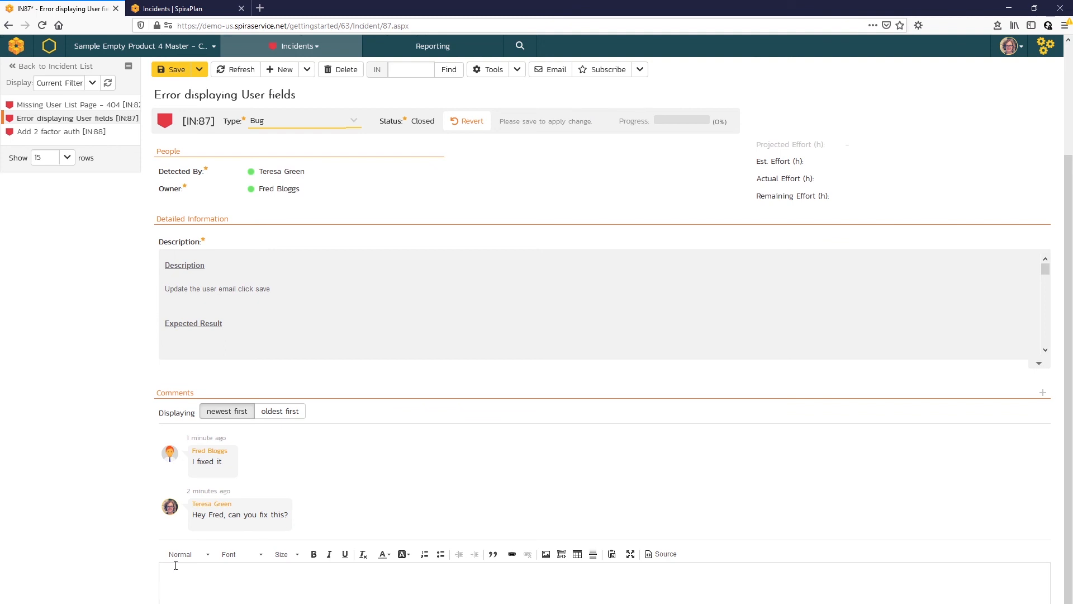
pyautogui.write('F')
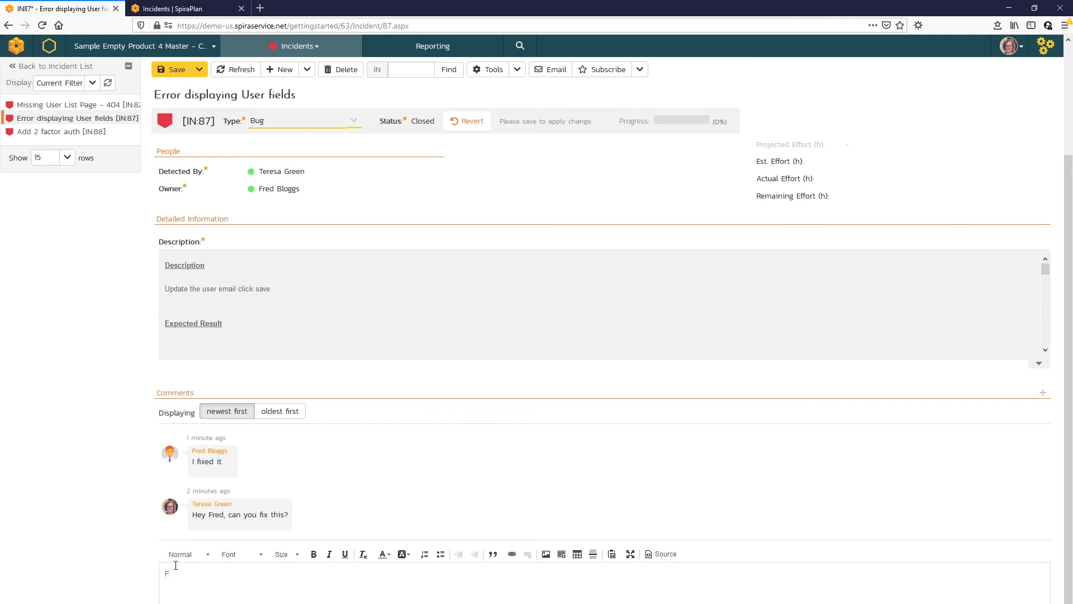
pyautogui.write('Tested and')
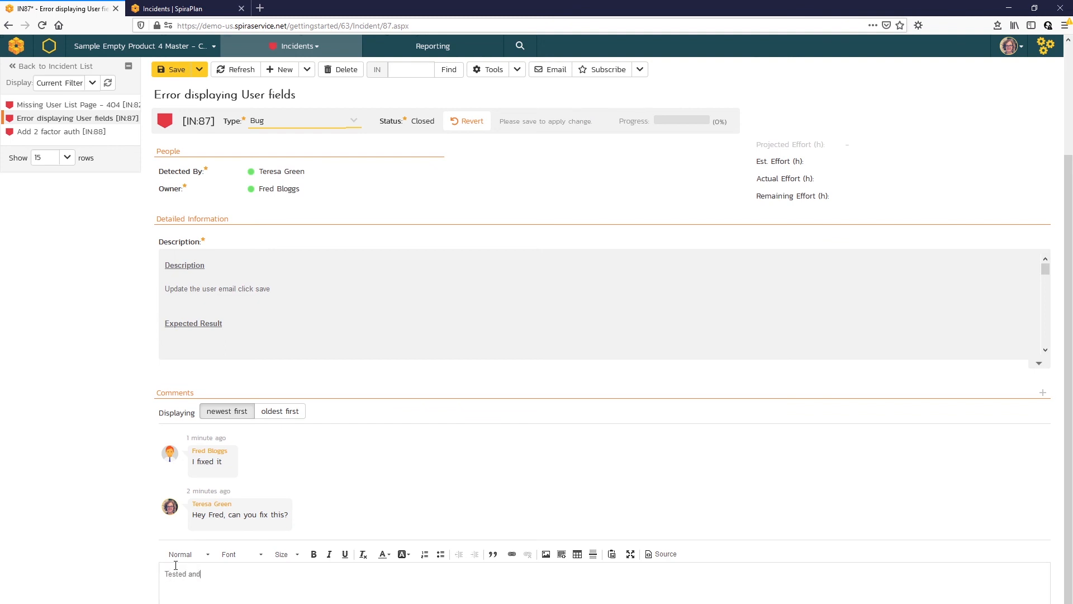
pyautogui.write('inciden')
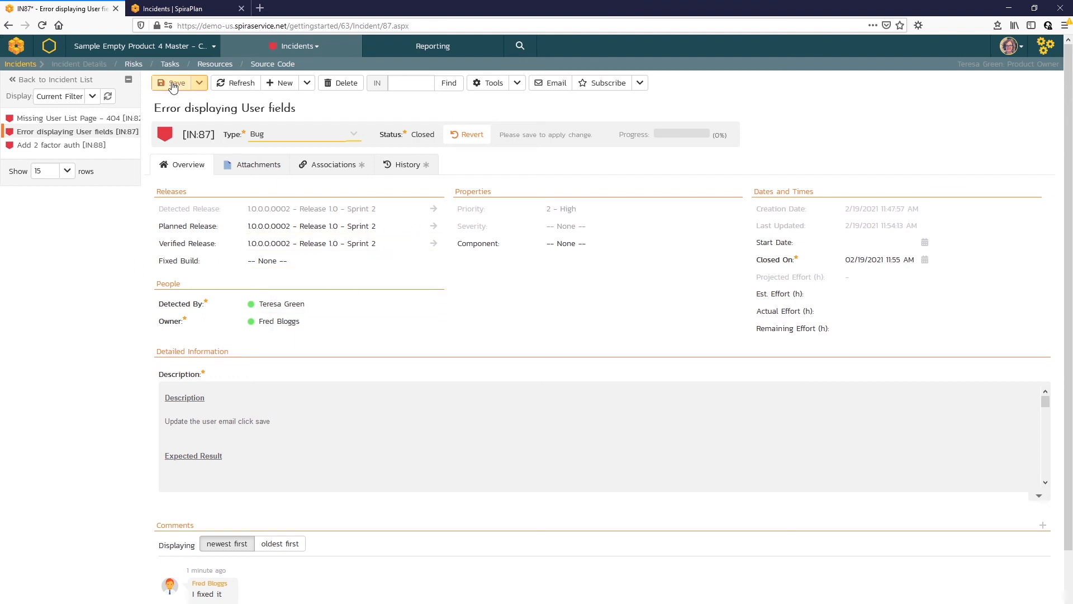
pyautogui.click(174, 82)
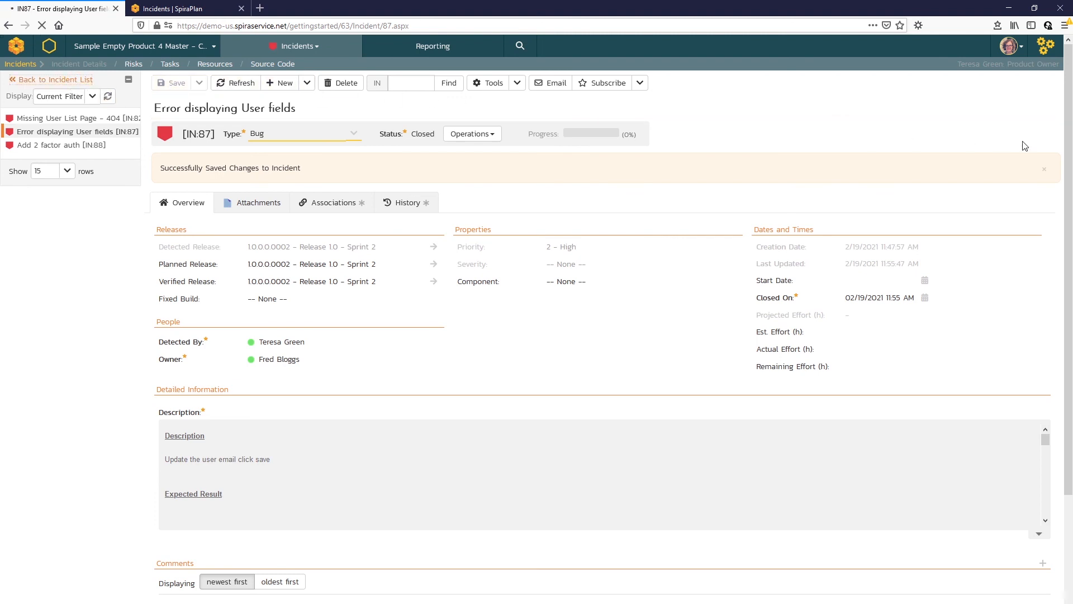
pyautogui.click(56, 79)
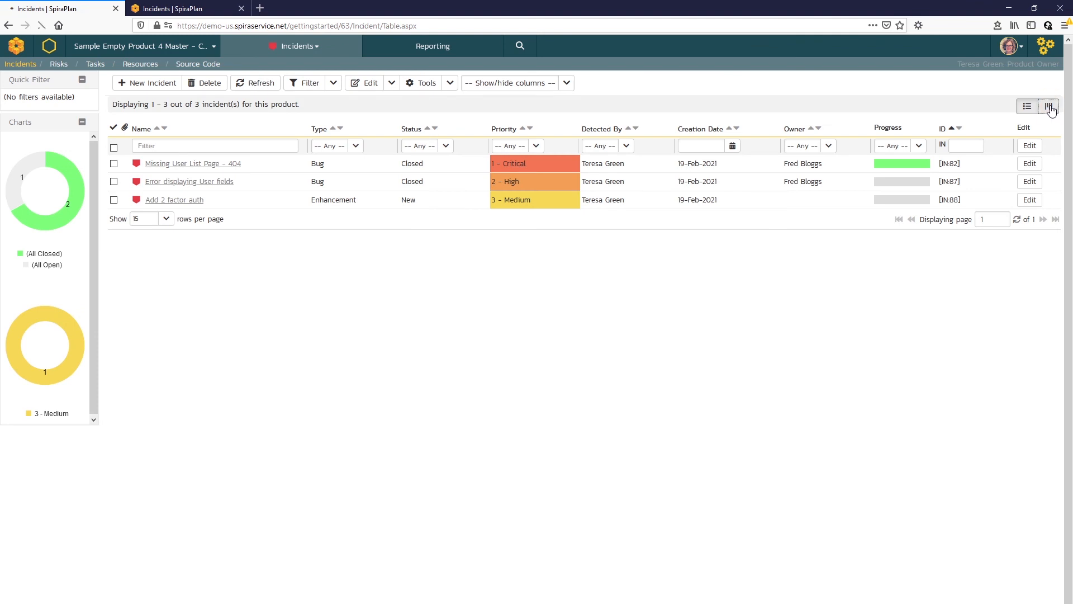
# Show incidents as a board grouped By Status, with IN:82 and IN:87 under Closed
pyautogui.click(1045, 106)
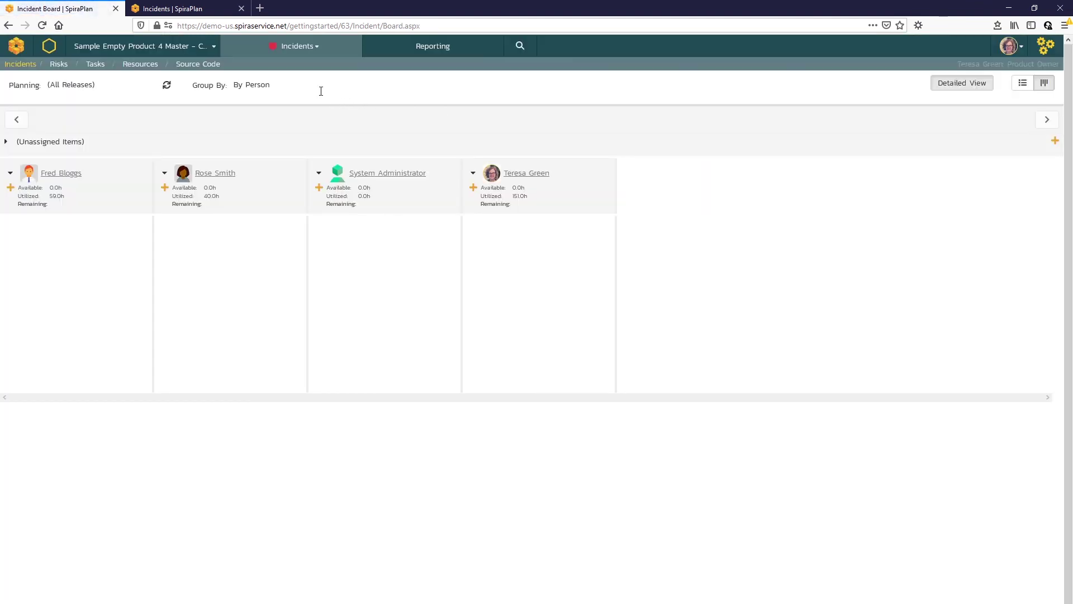
pyautogui.click(254, 84)
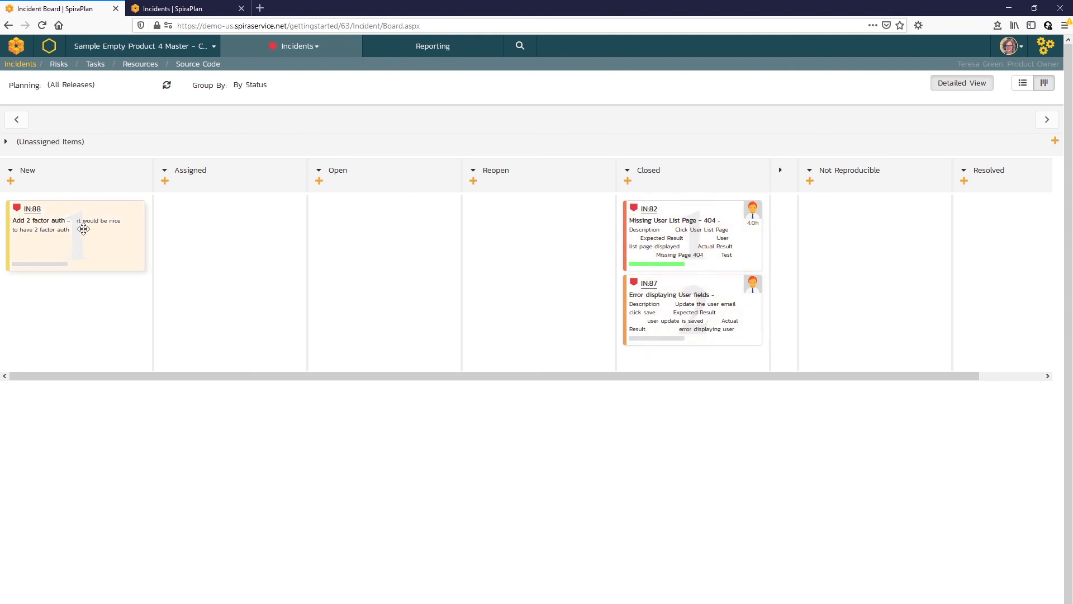
pyautogui.moveTo(66, 240)
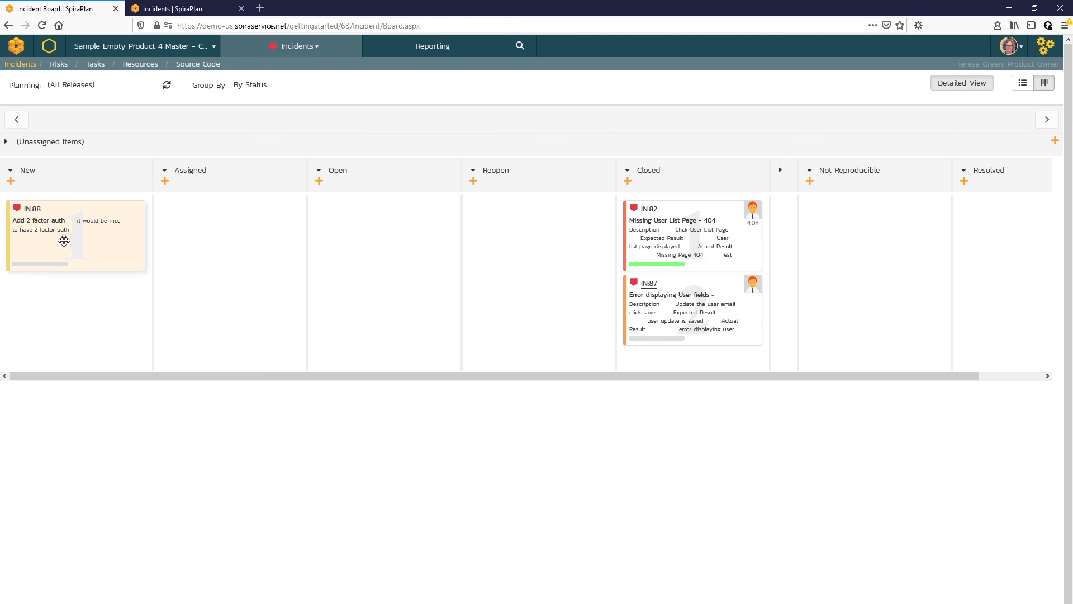
pyautogui.moveTo(64, 244)
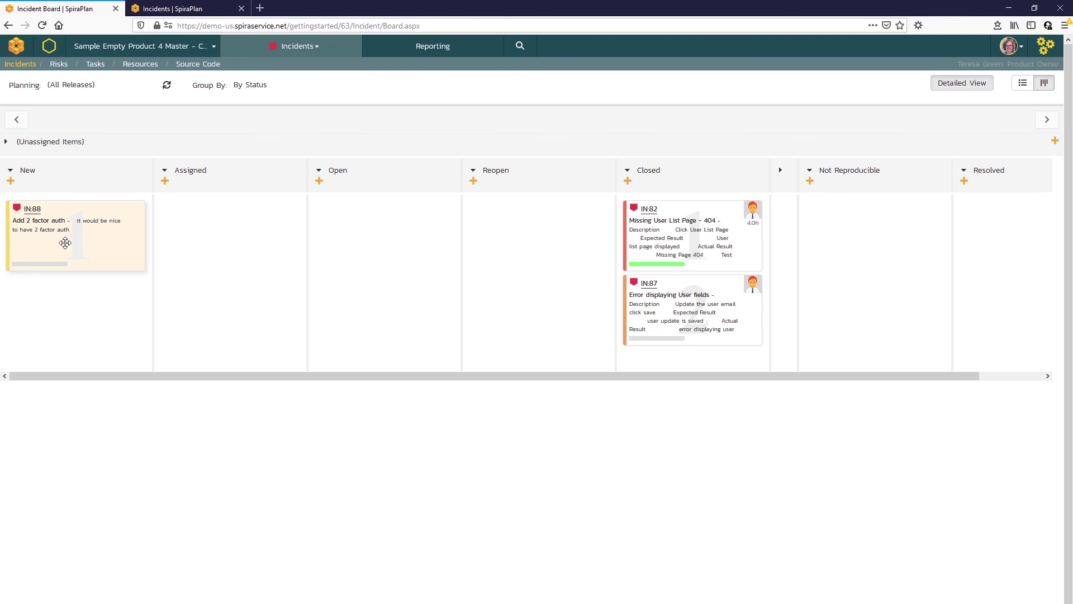